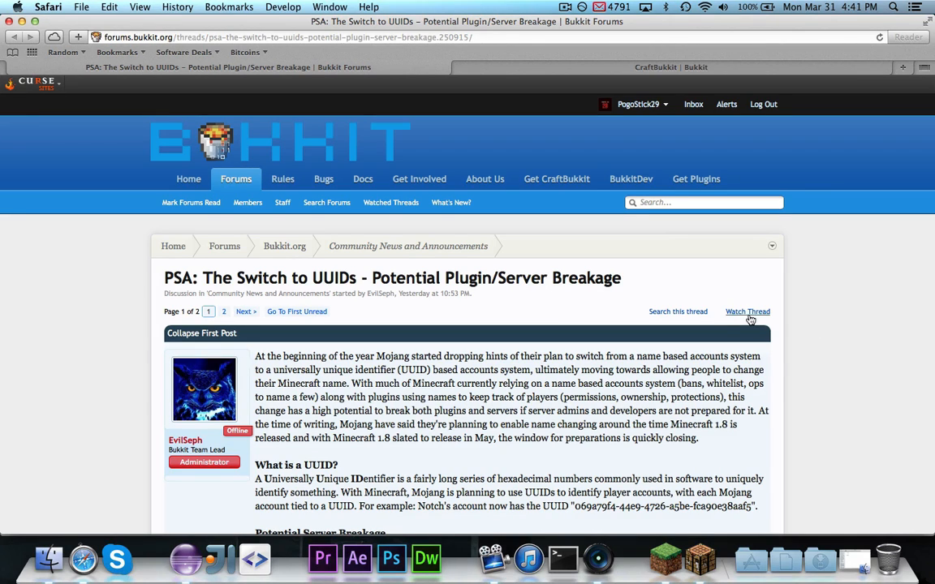
pyautogui.moveTo(430, 319)
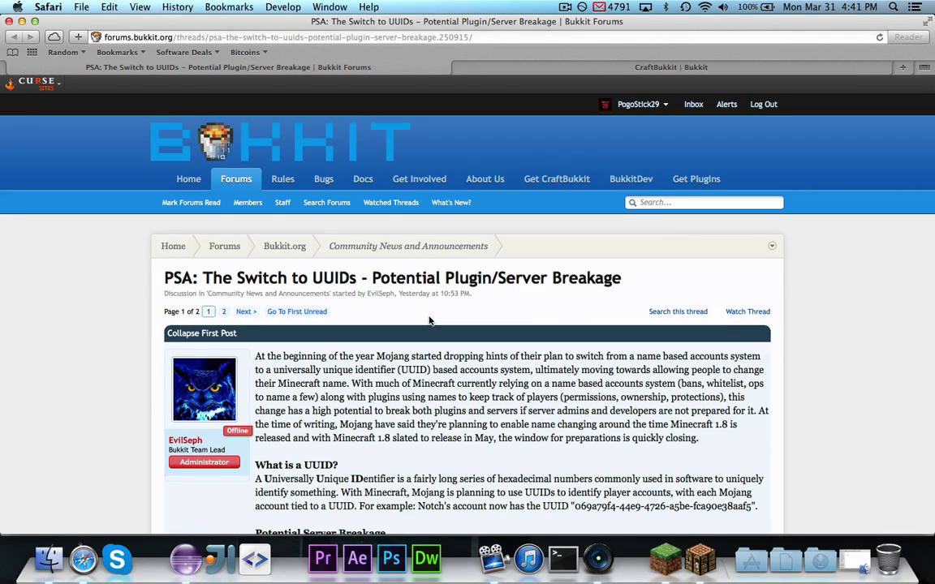
pyautogui.moveTo(455, 304)
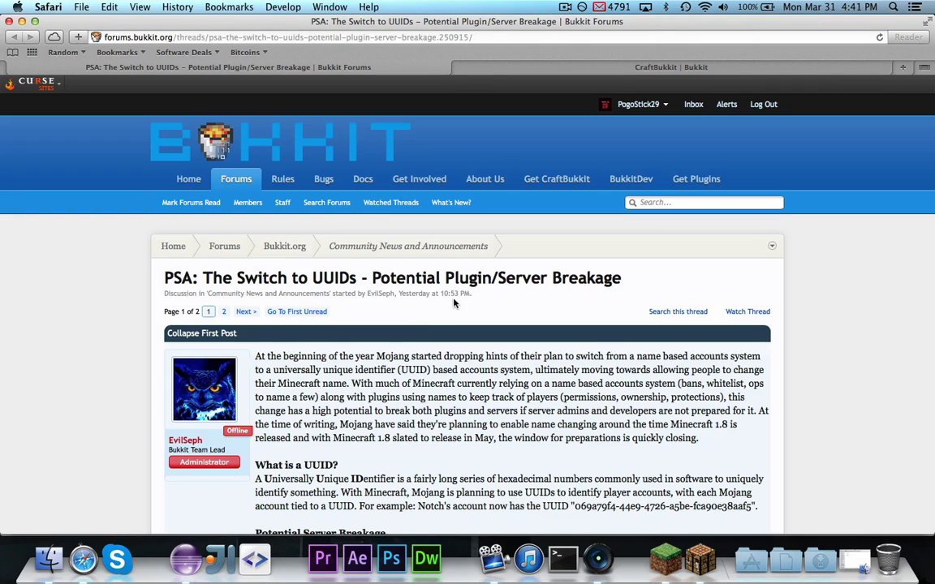
pyautogui.moveTo(565, 294)
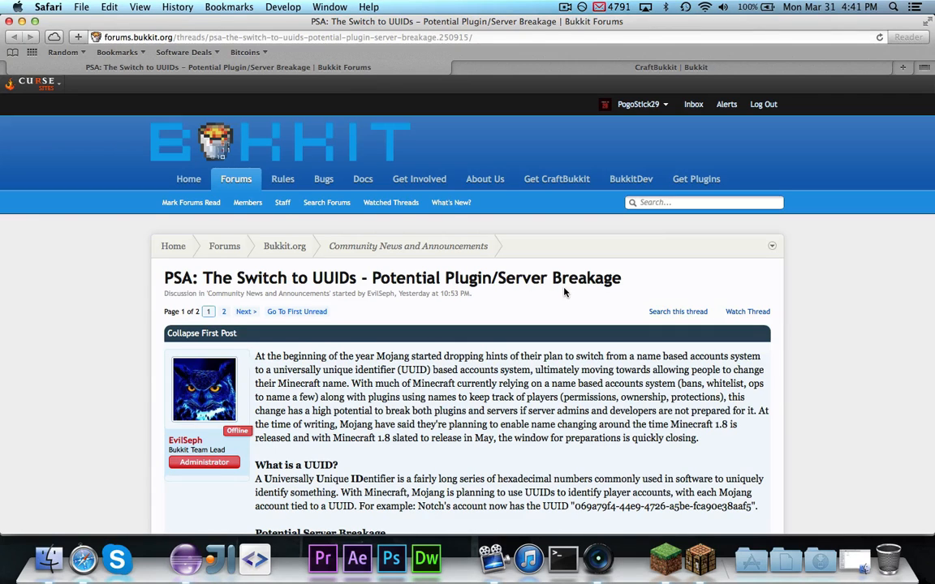
# Scroll the dl.bukkit.org CraftBukkit build list to the newest 1.7.5-R0.1 development builds.
pyautogui.scroll(-3)
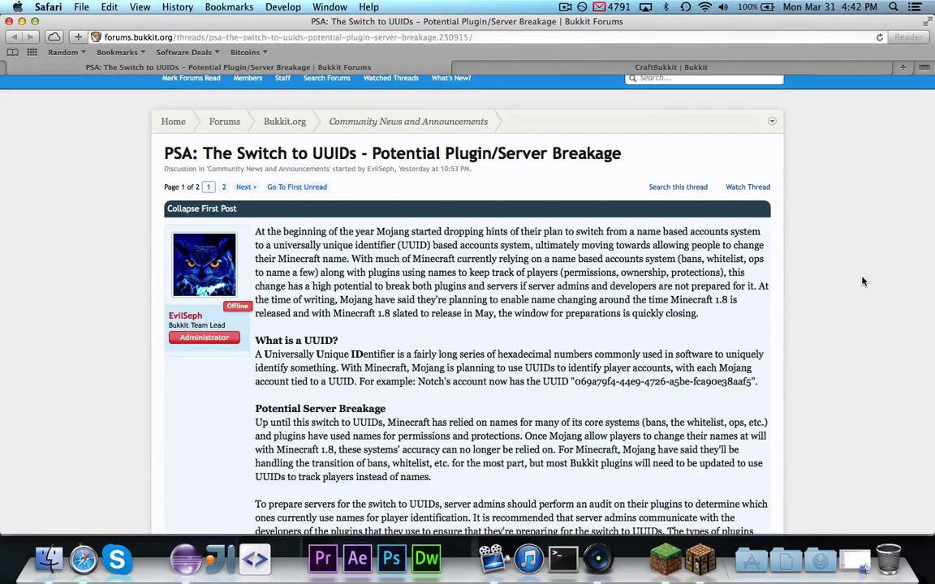
pyautogui.moveTo(817, 314)
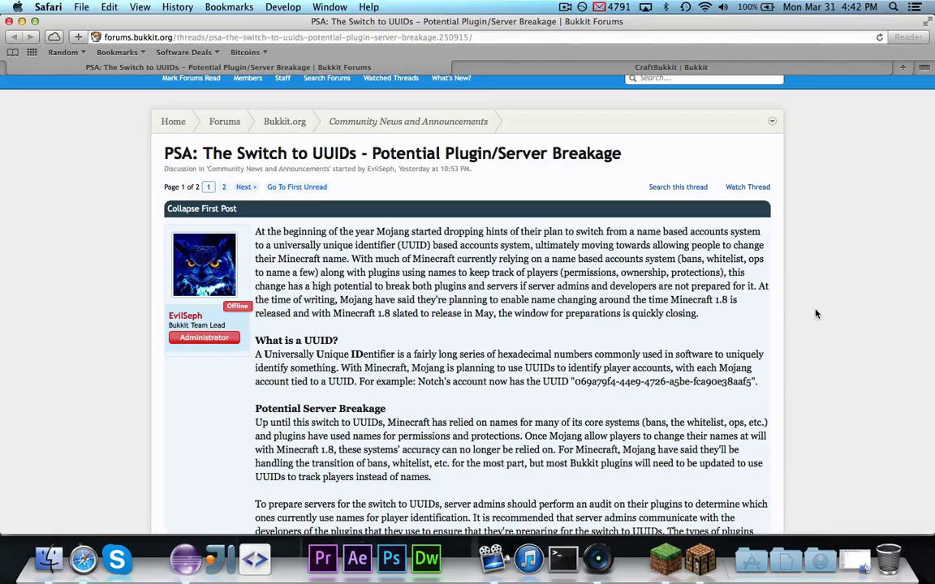
pyautogui.moveTo(814, 308)
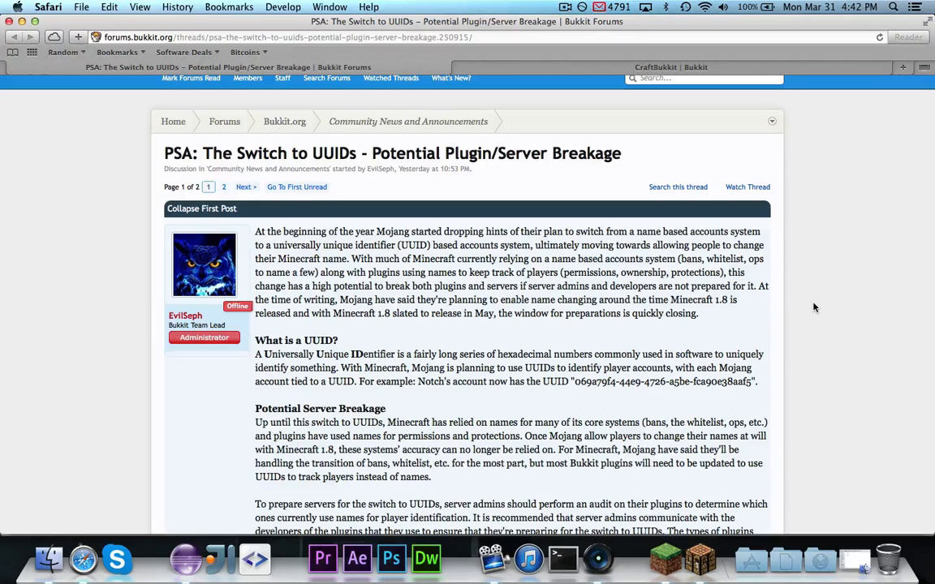
pyautogui.scroll(-3)
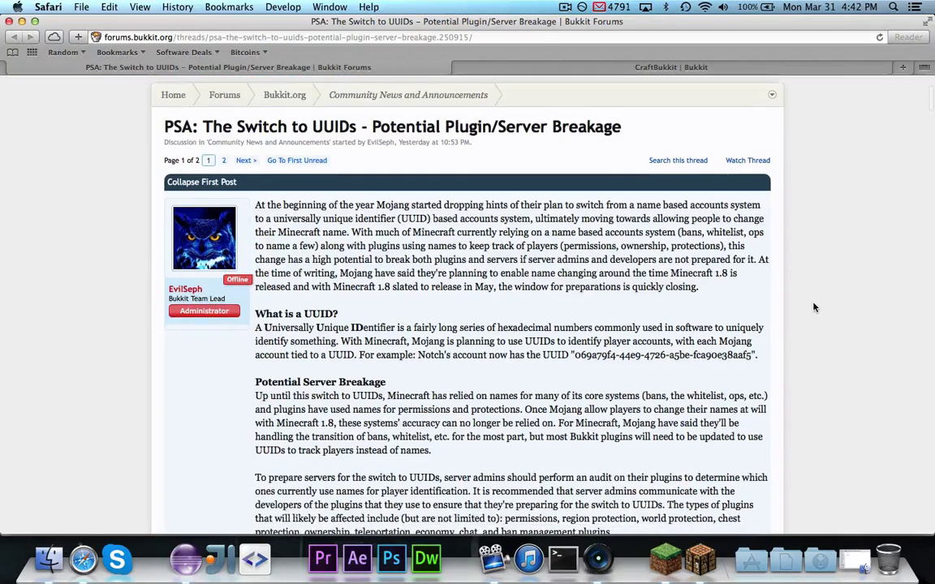
pyautogui.moveTo(797, 268)
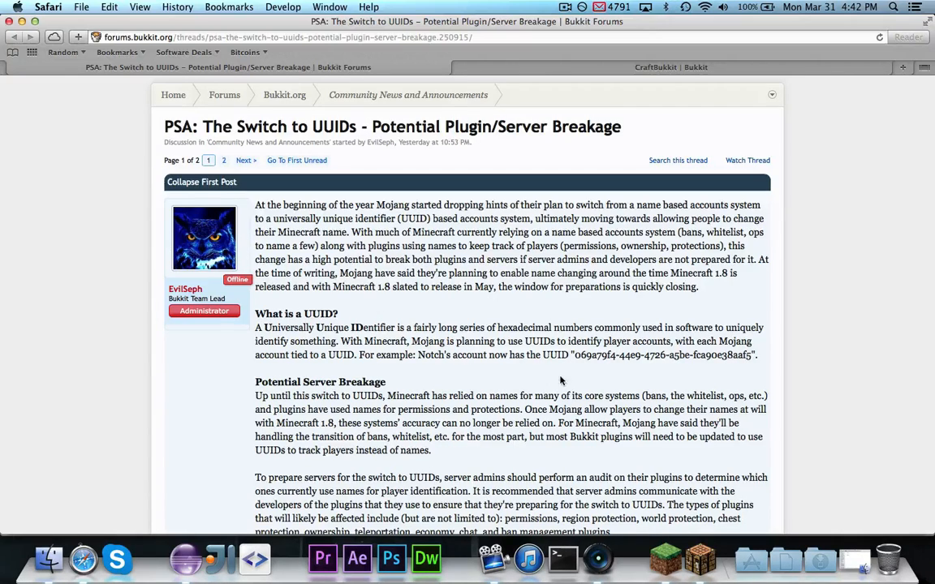
pyautogui.moveTo(853, 329)
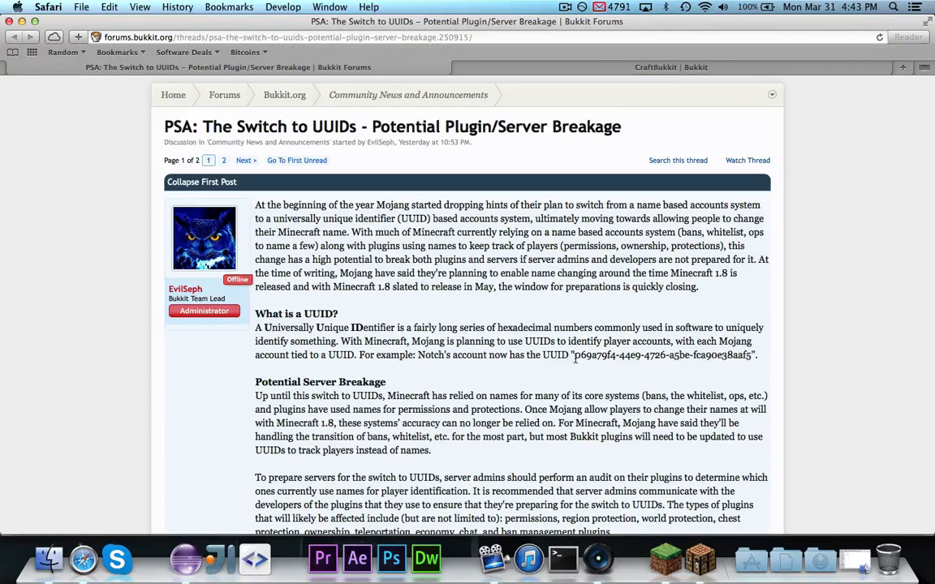
pyautogui.doubleClick(664, 357)
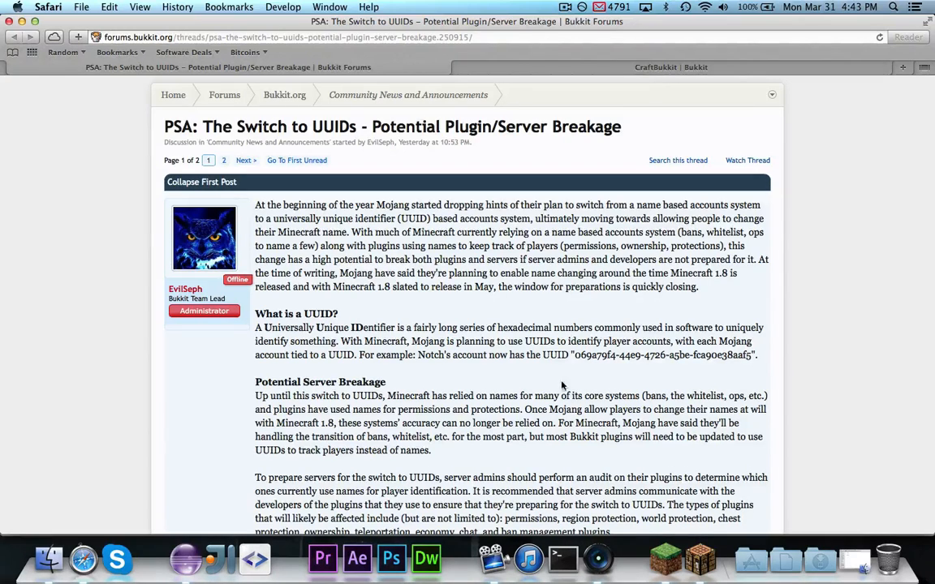
pyautogui.moveTo(651, 369)
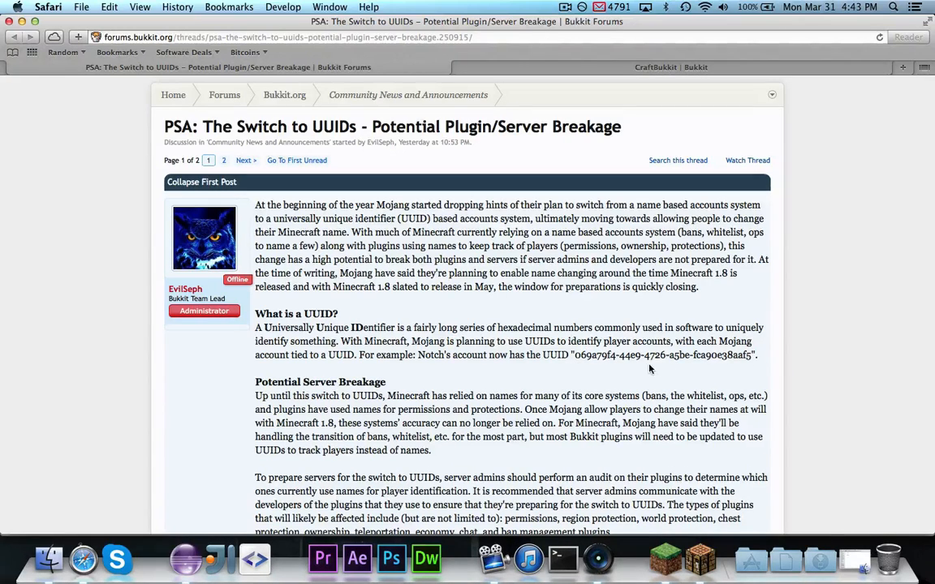
pyautogui.moveTo(672, 372)
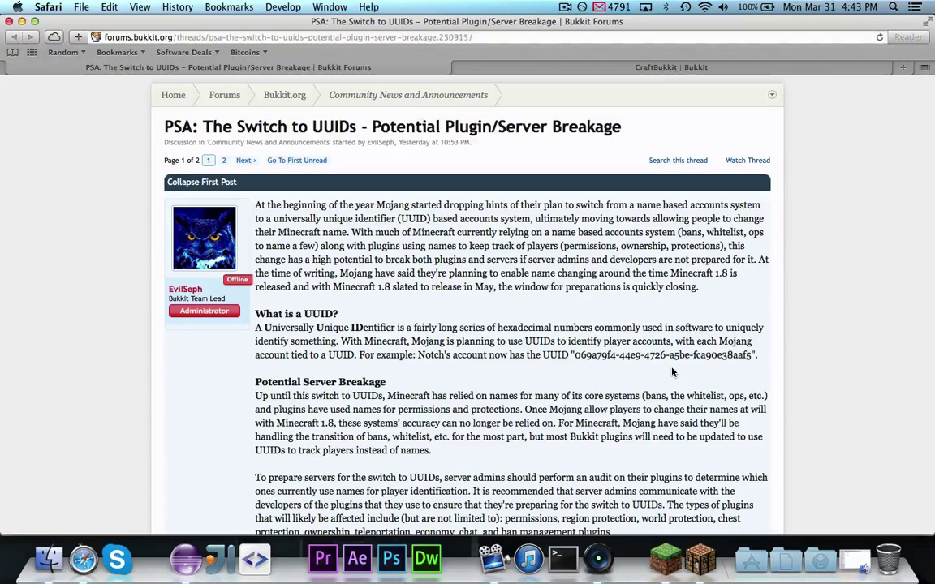
pyautogui.moveTo(672, 373)
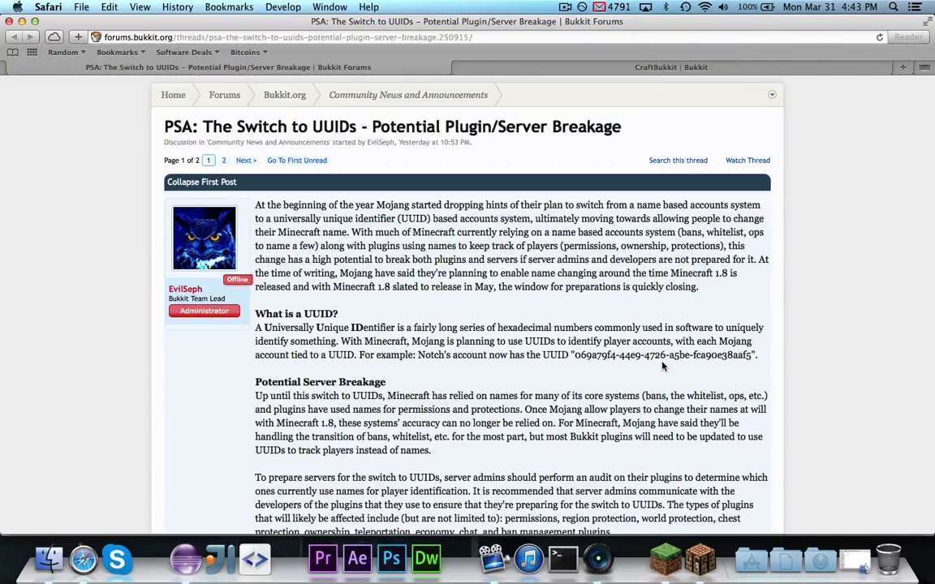
pyautogui.scroll(-3)
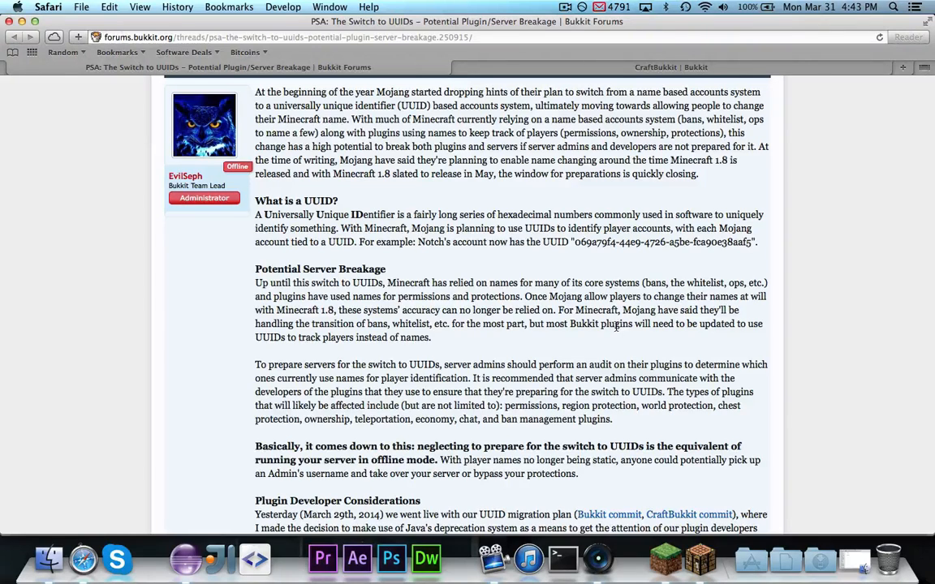
pyautogui.moveTo(515, 406)
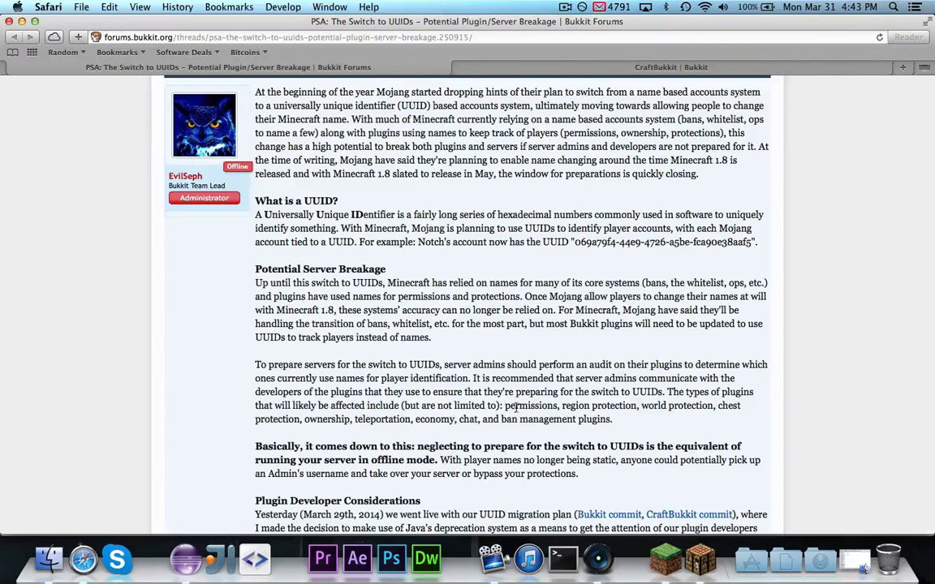
pyautogui.moveTo(728, 417)
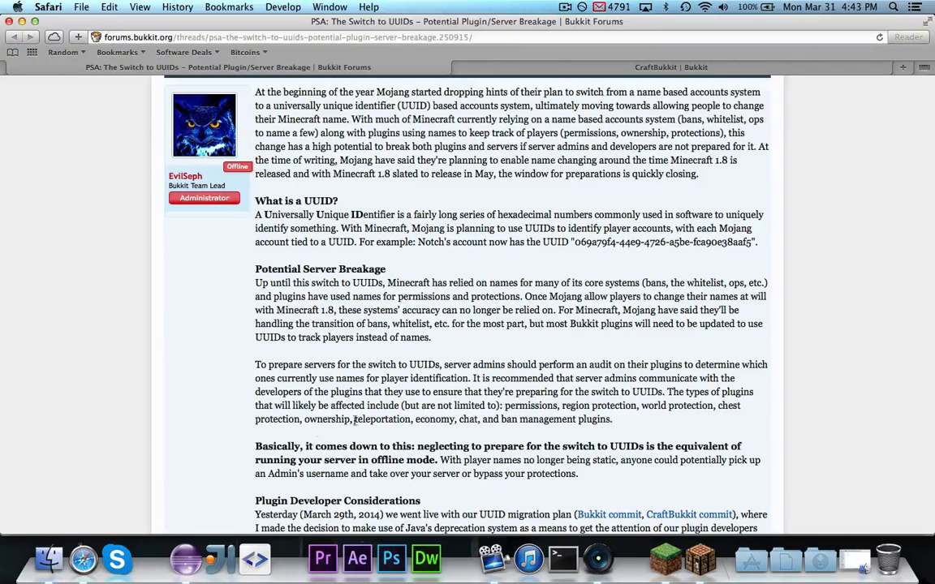
pyautogui.moveTo(634, 426)
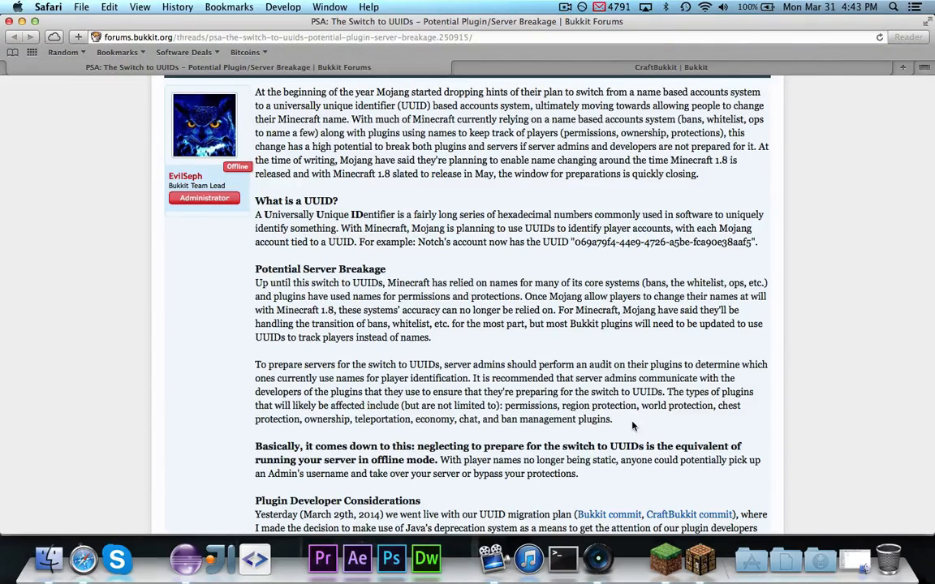
pyautogui.moveTo(797, 421)
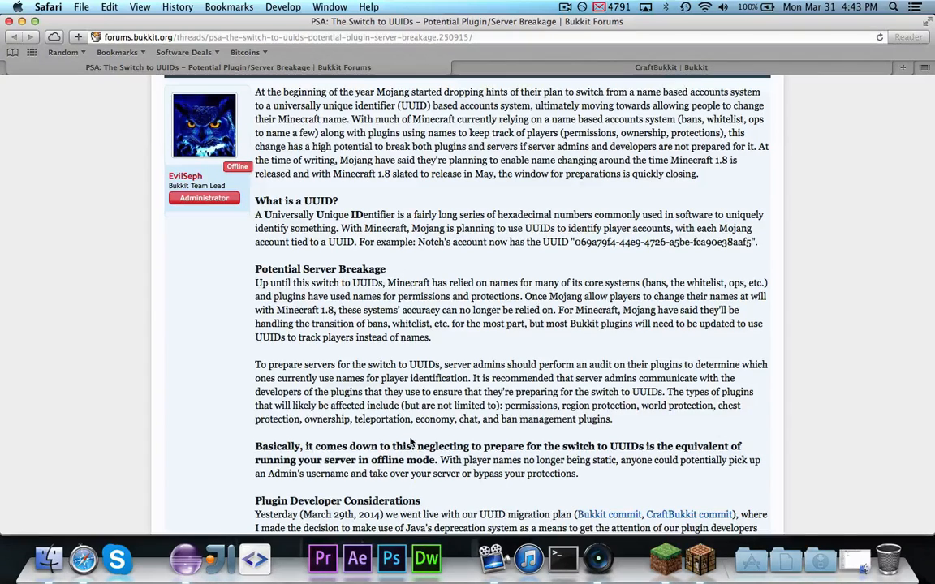
pyautogui.scroll(-3)
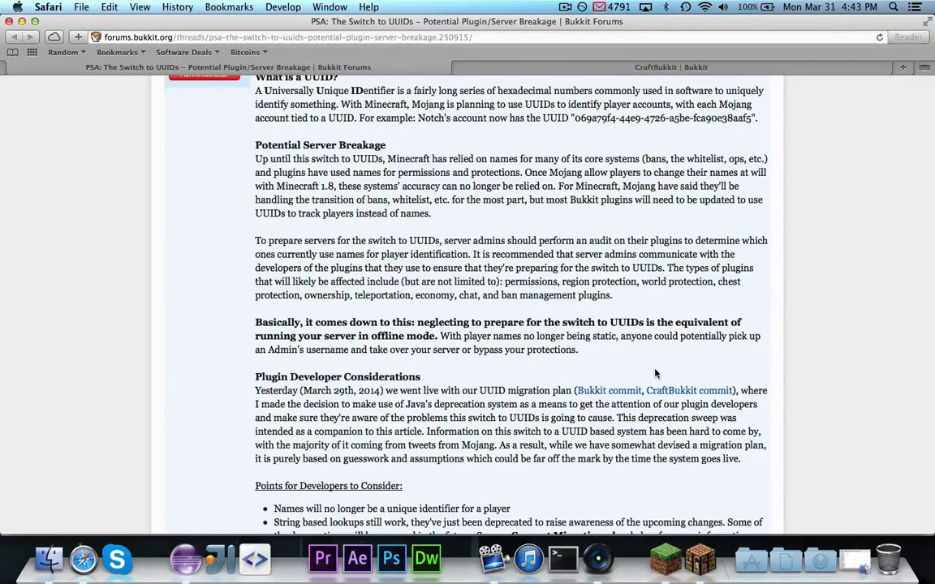
pyautogui.moveTo(330, 367)
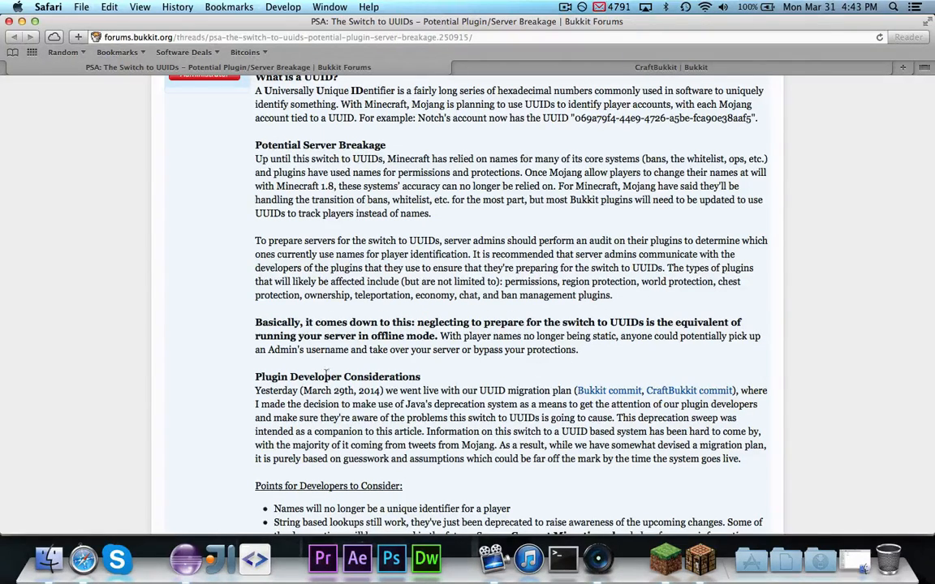
pyautogui.moveTo(797, 344)
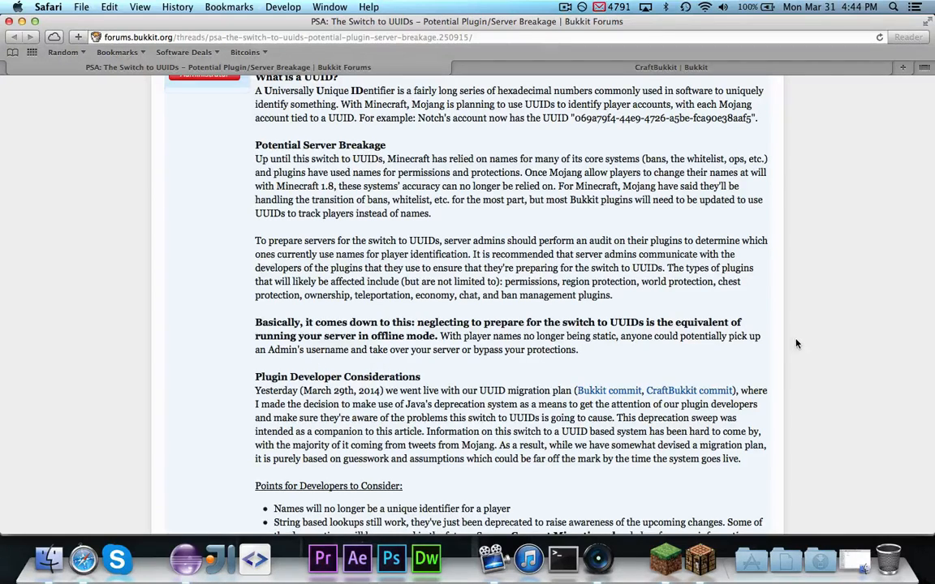
pyautogui.scroll(-3)
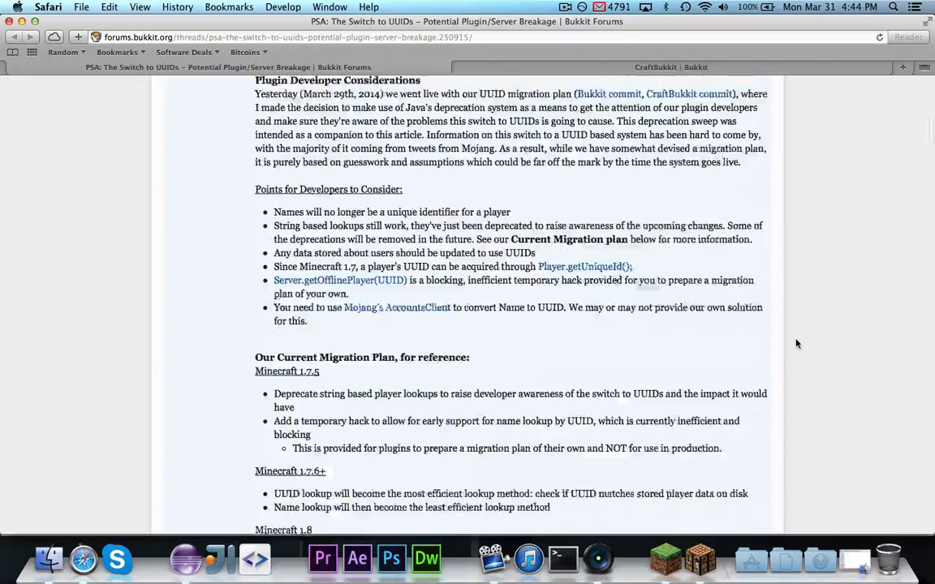
pyautogui.scroll(-3)
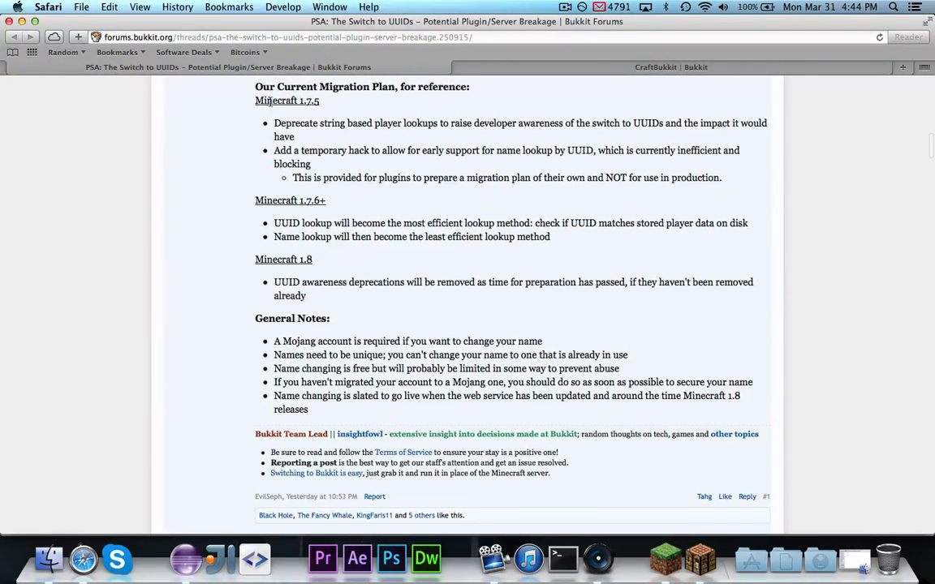
pyautogui.moveTo(325, 104)
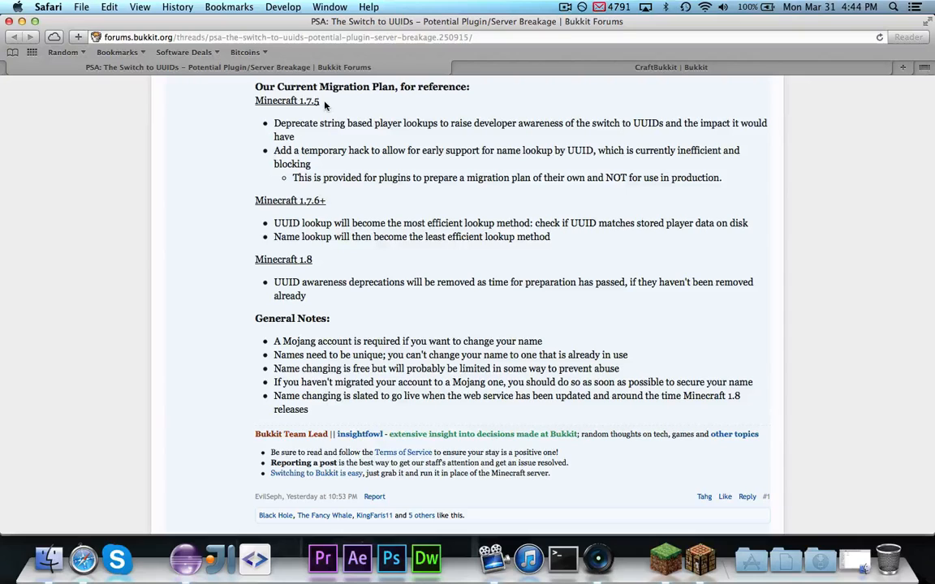
pyautogui.moveTo(415, 136)
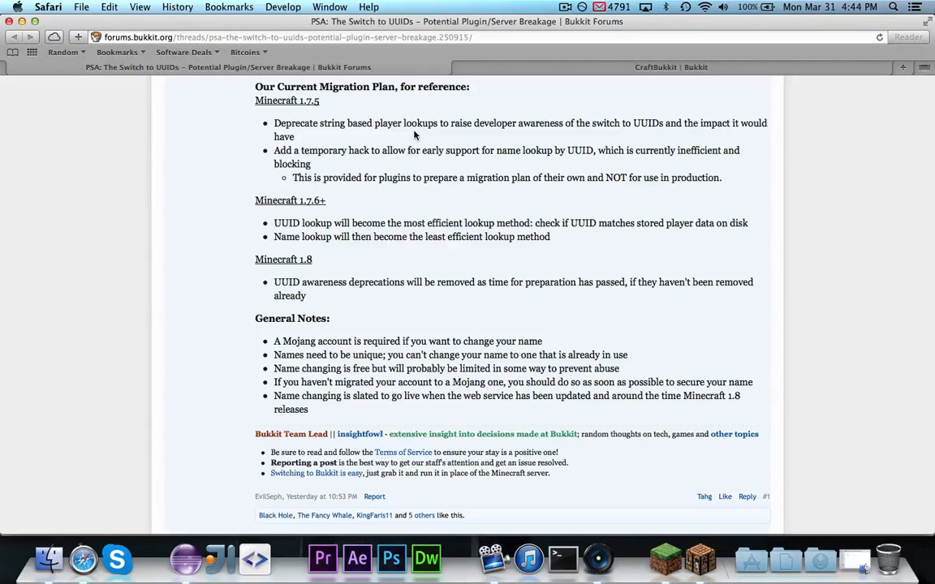
pyautogui.moveTo(598, 139)
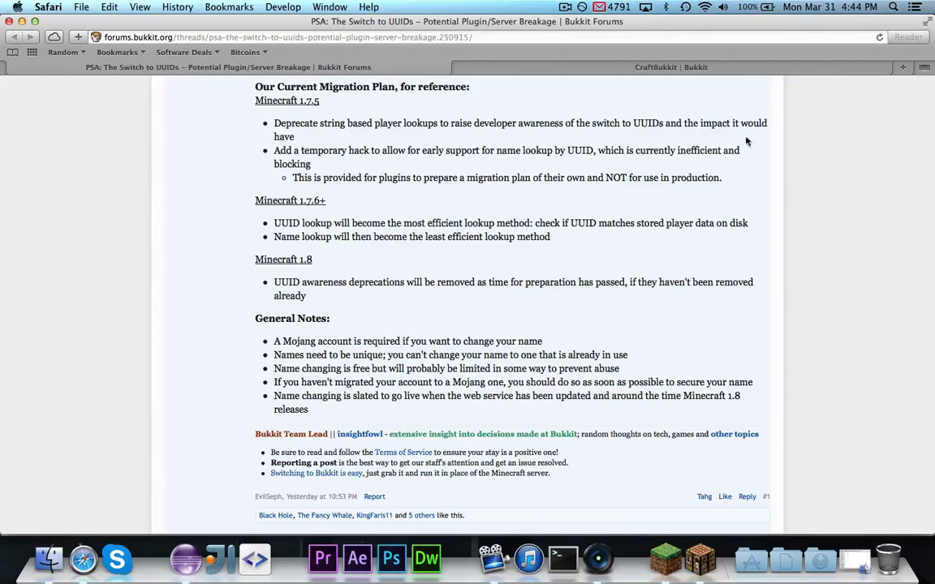
pyautogui.moveTo(470, 136)
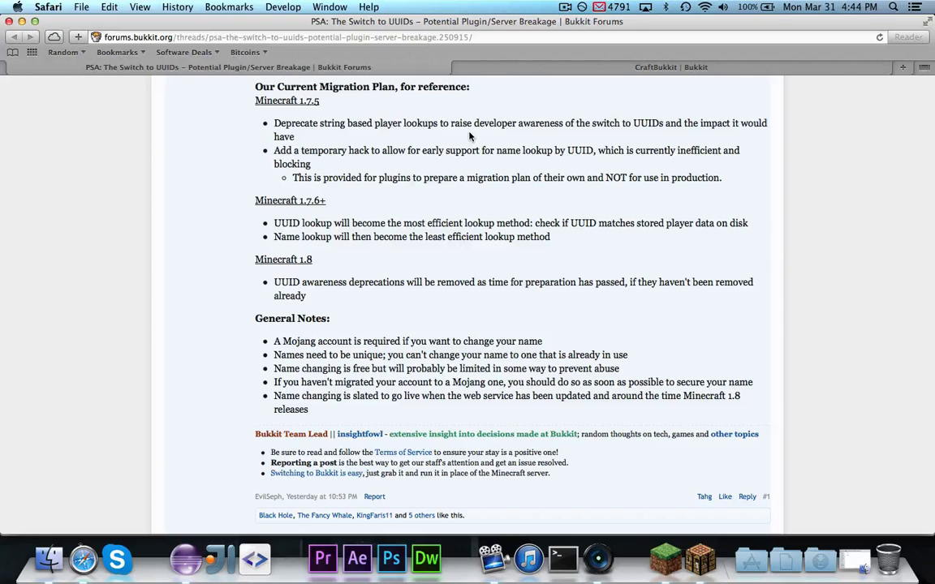
pyautogui.moveTo(286, 176)
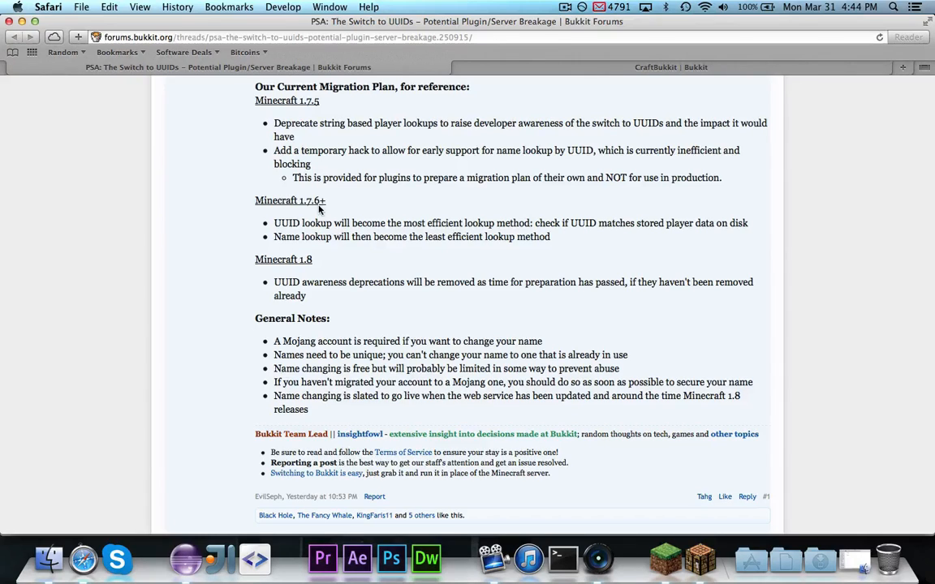
pyautogui.moveTo(598, 272)
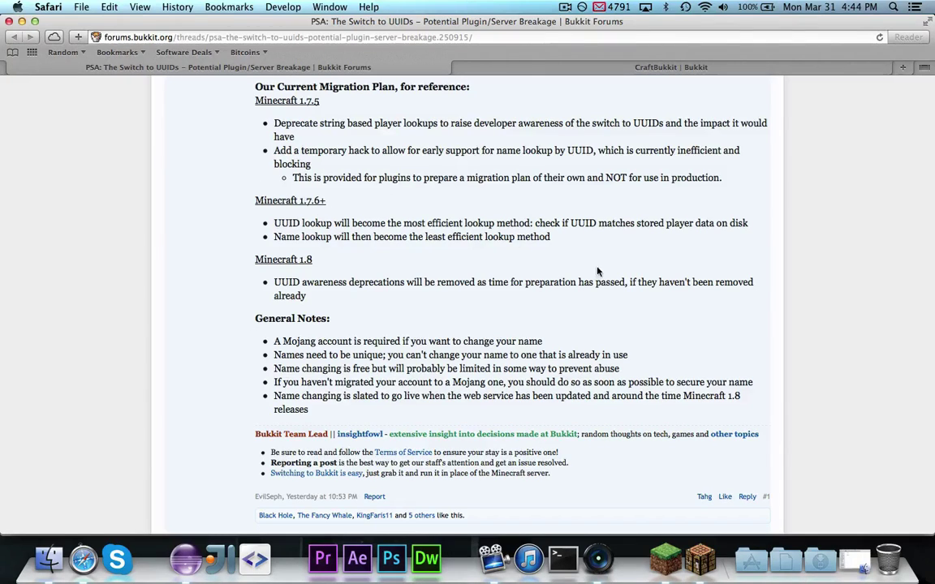
pyautogui.moveTo(682, 241)
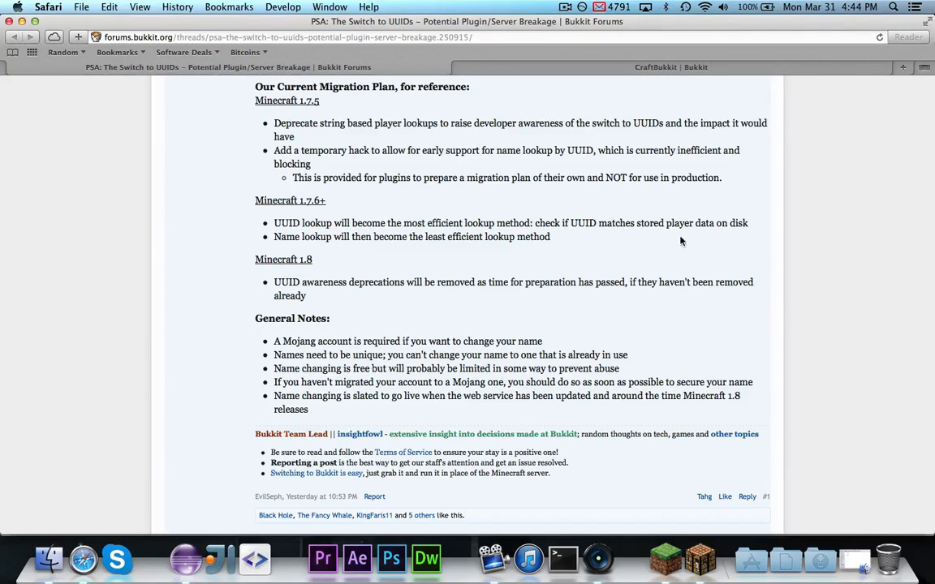
pyautogui.moveTo(492, 282)
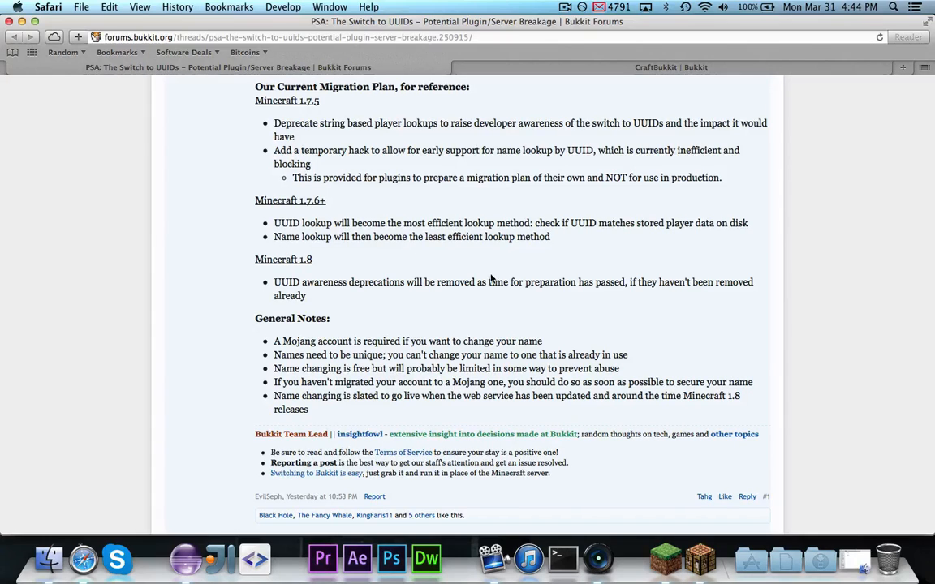
pyautogui.moveTo(474, 272)
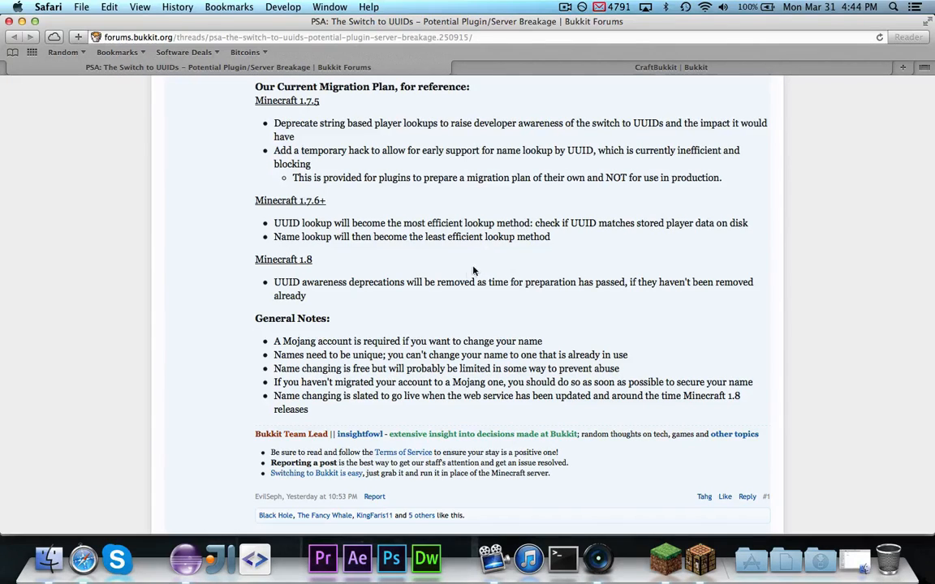
pyautogui.moveTo(523, 211)
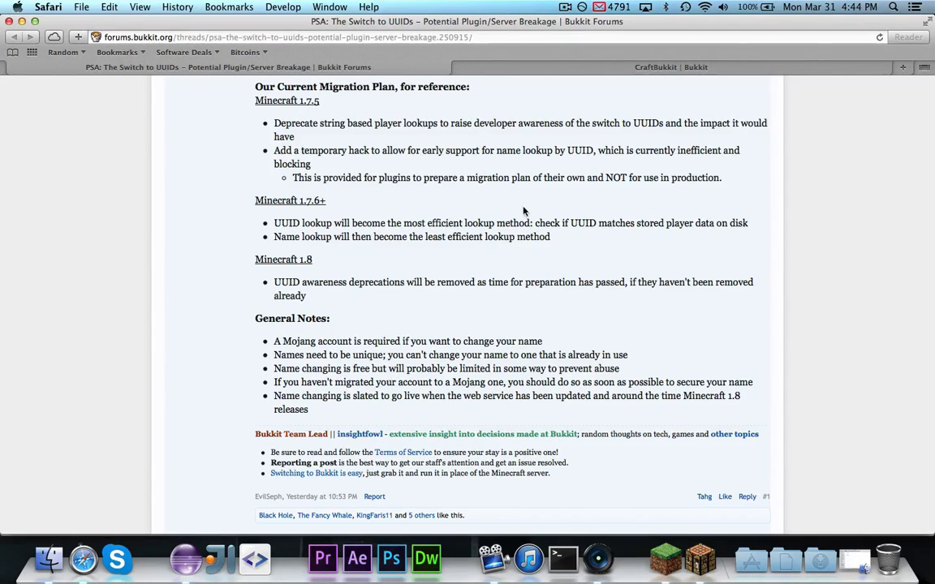
pyautogui.moveTo(340, 300)
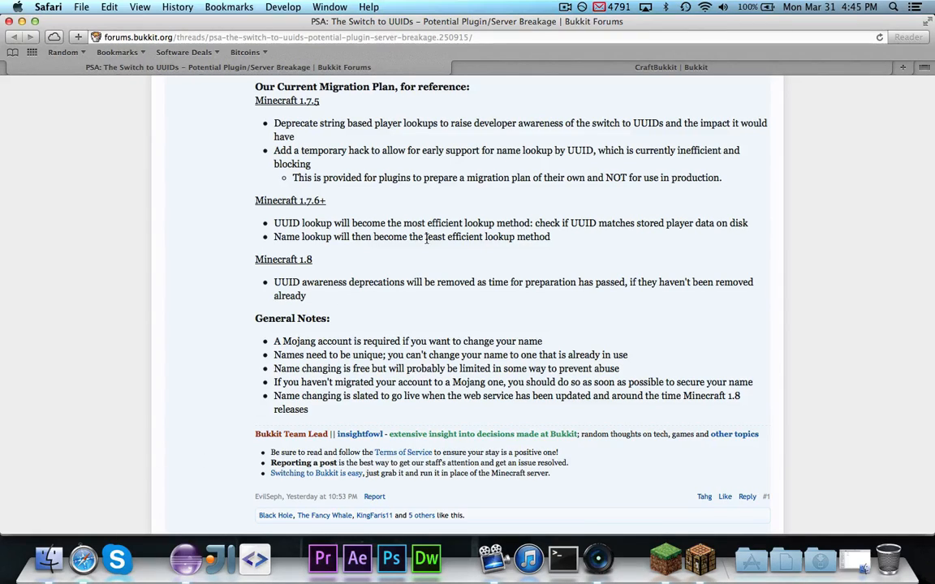
pyautogui.moveTo(309, 302)
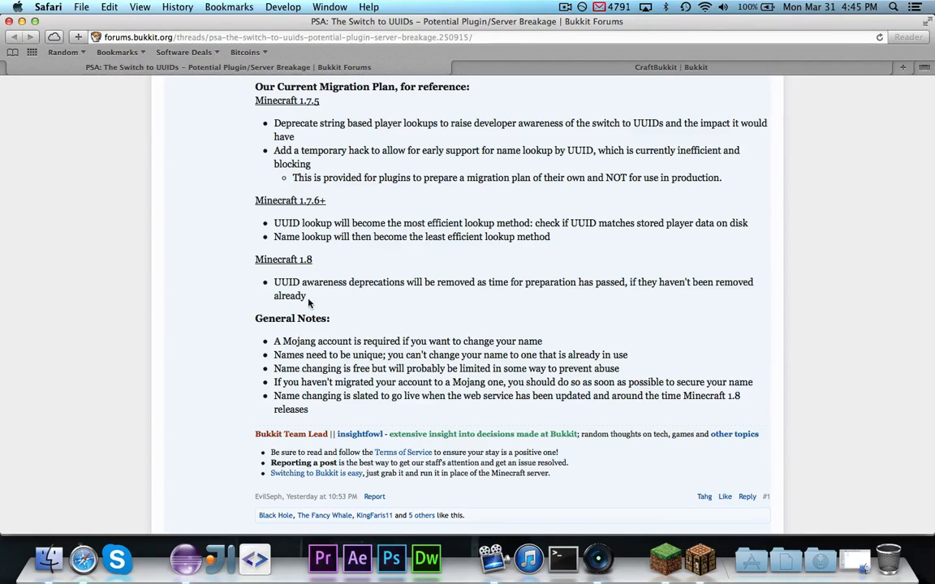
pyautogui.moveTo(313, 296)
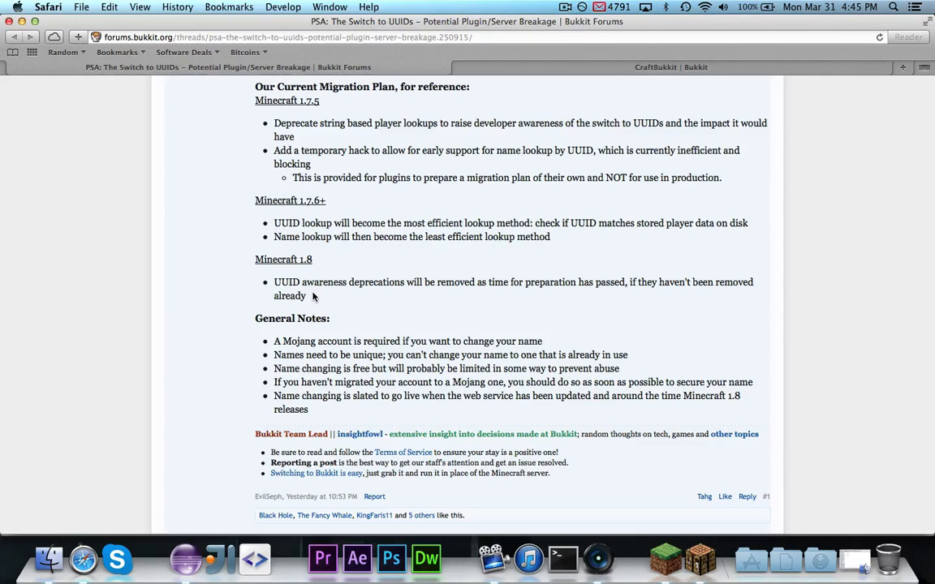
pyautogui.moveTo(335, 299)
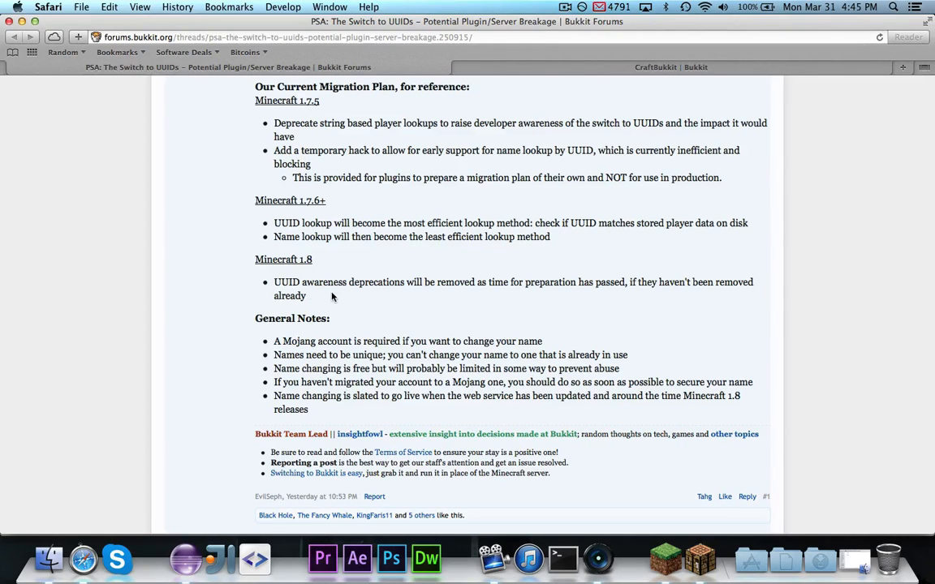
pyautogui.moveTo(389, 303)
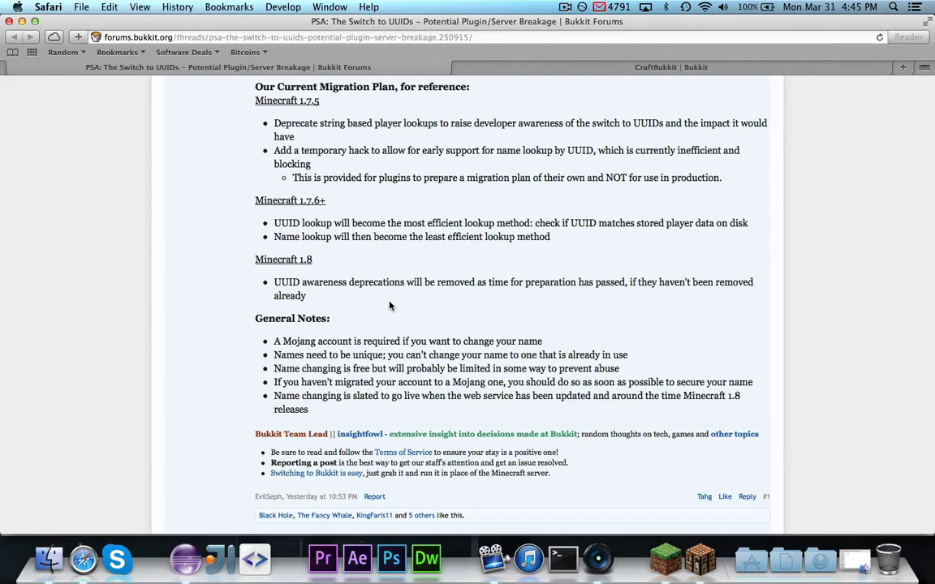
pyautogui.moveTo(460, 330)
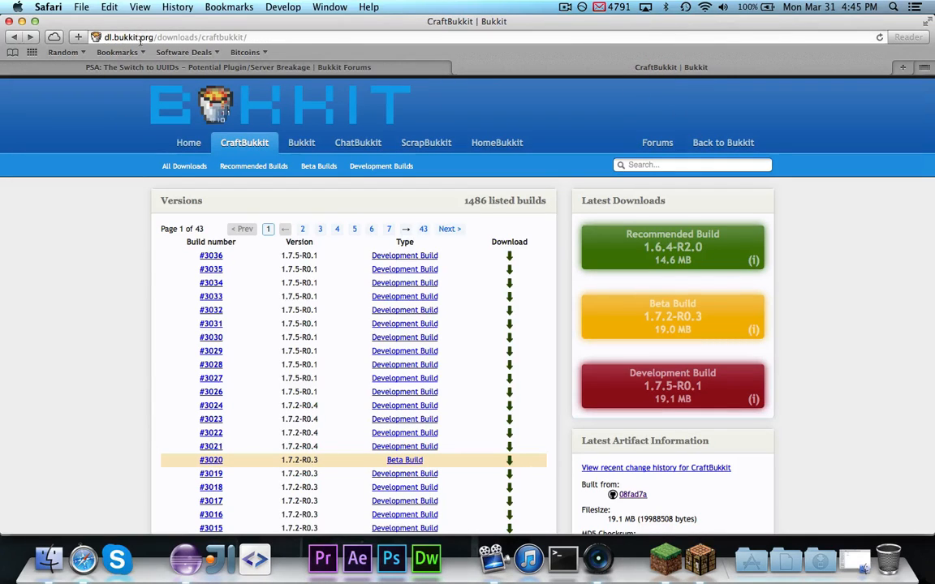
pyautogui.moveTo(136, 306)
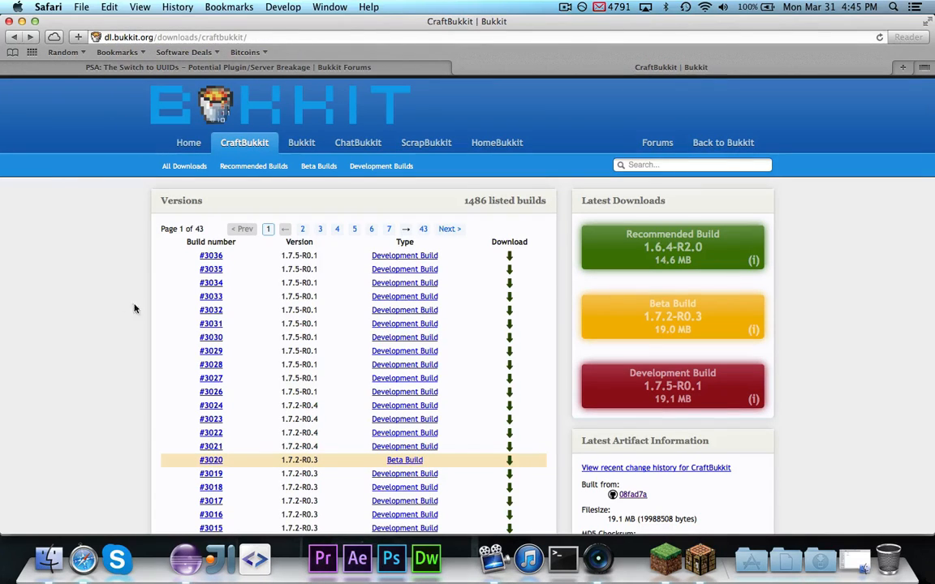
pyautogui.moveTo(362, 310)
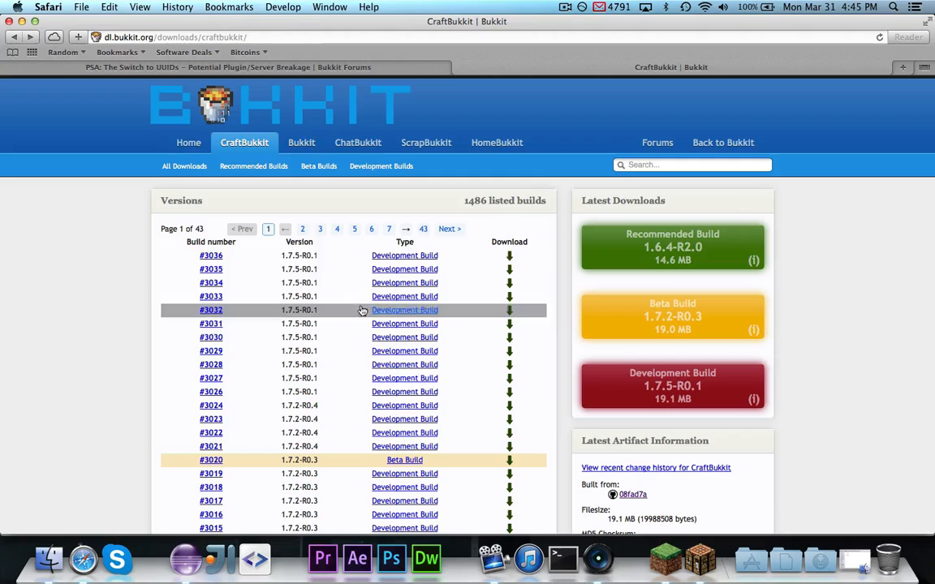
pyautogui.moveTo(519, 262)
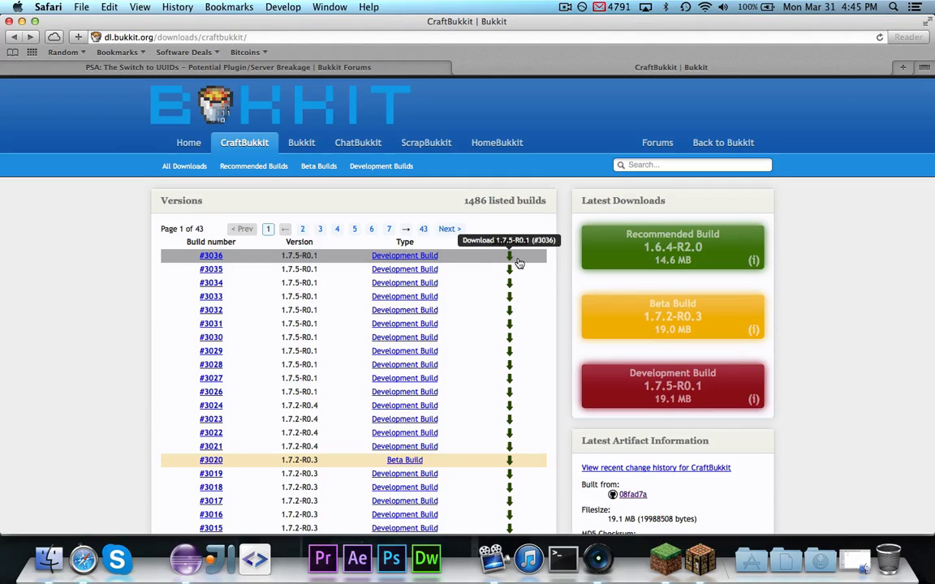
pyautogui.moveTo(8, 289)
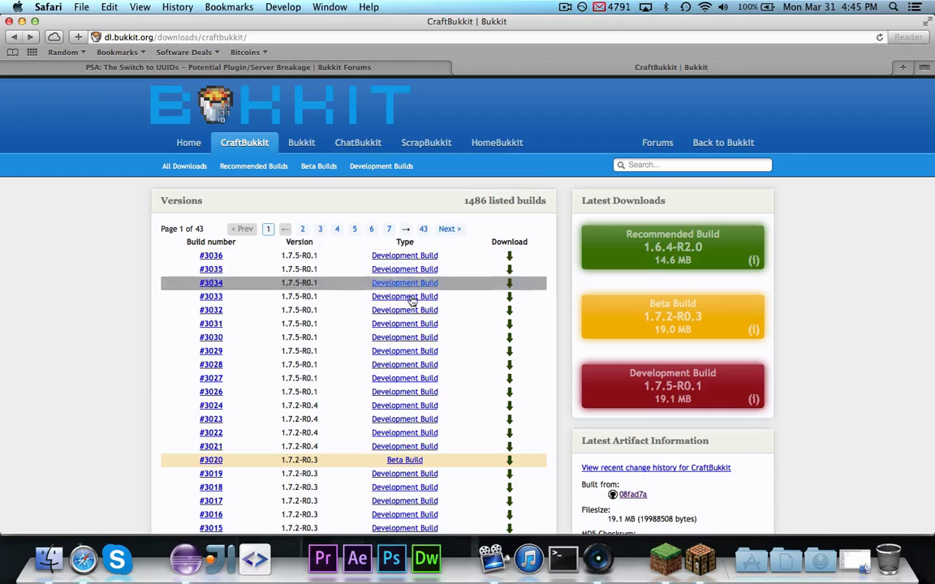
pyautogui.moveTo(97, 260)
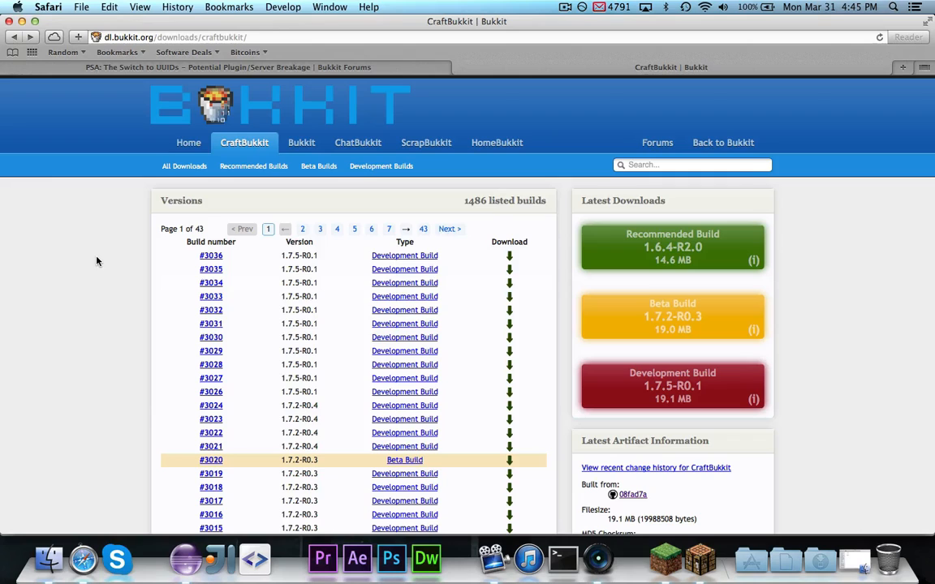
pyautogui.moveTo(512, 262)
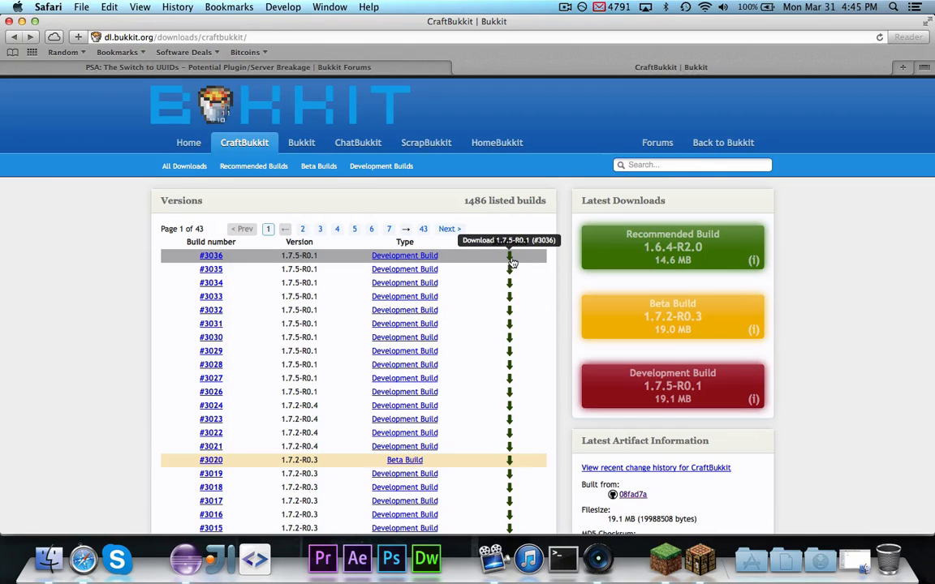
pyautogui.moveTo(82, 359)
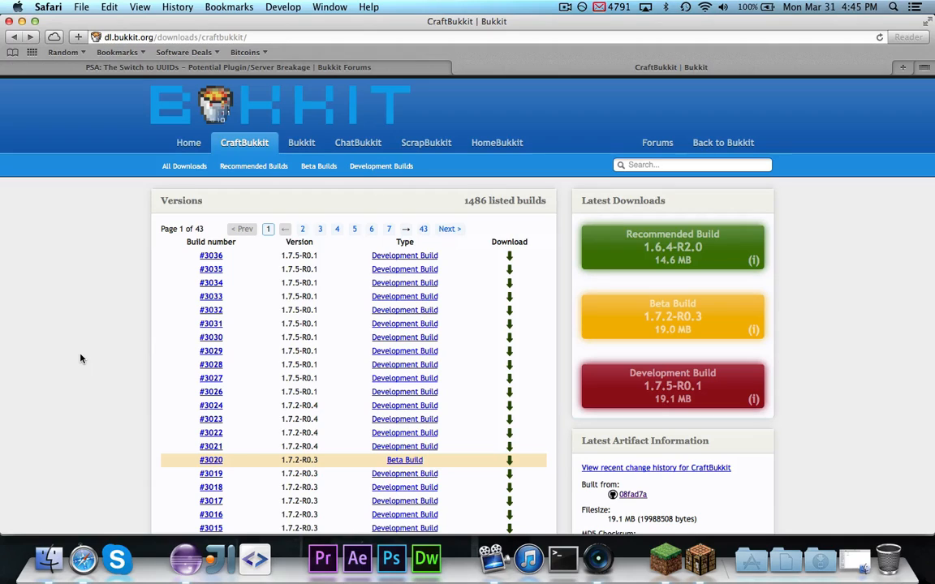
pyautogui.moveTo(72, 366)
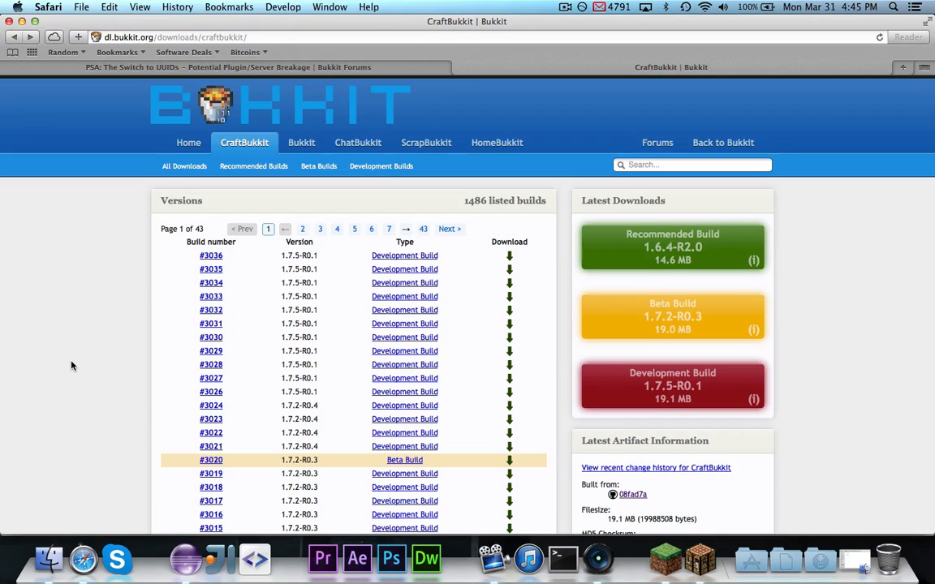
pyautogui.moveTo(67, 440)
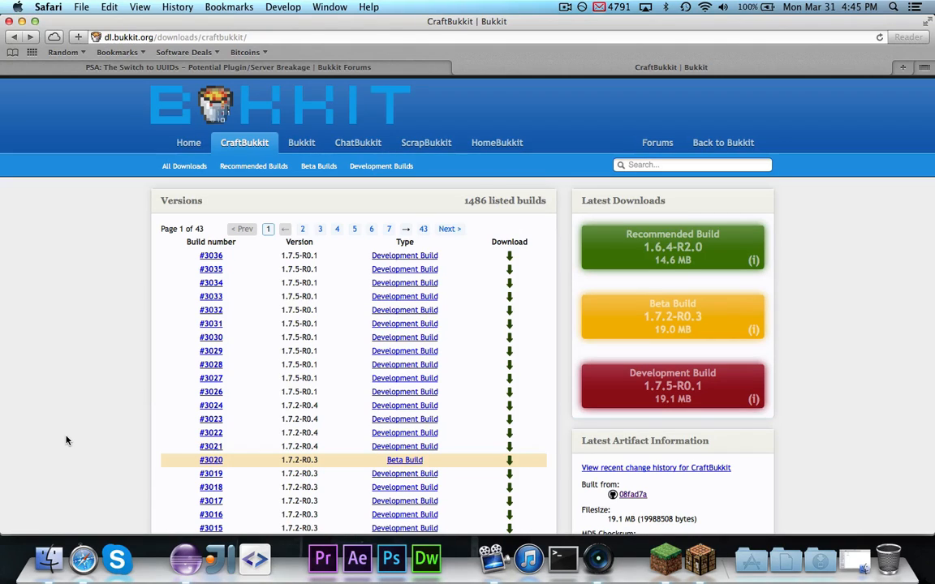
pyautogui.moveTo(57, 473)
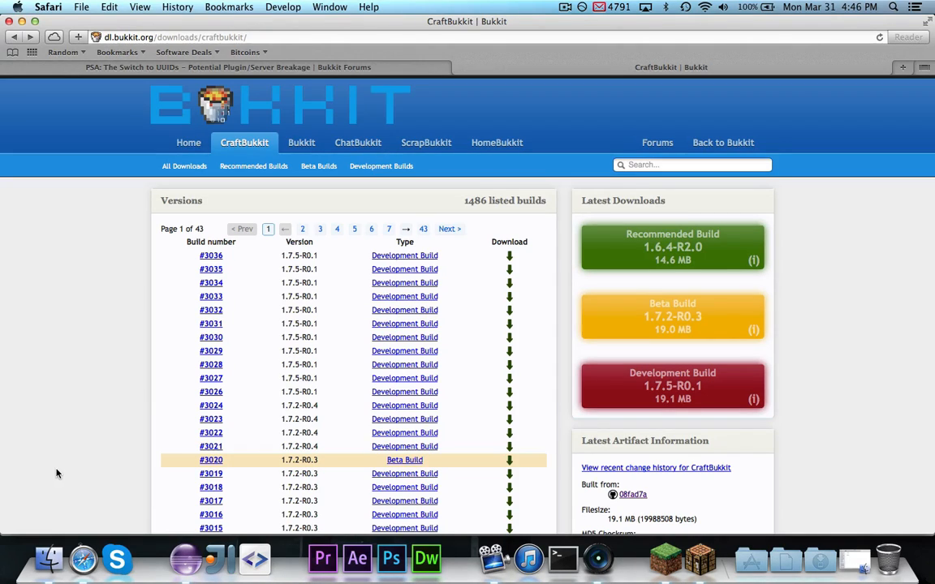
pyautogui.moveTo(83, 412)
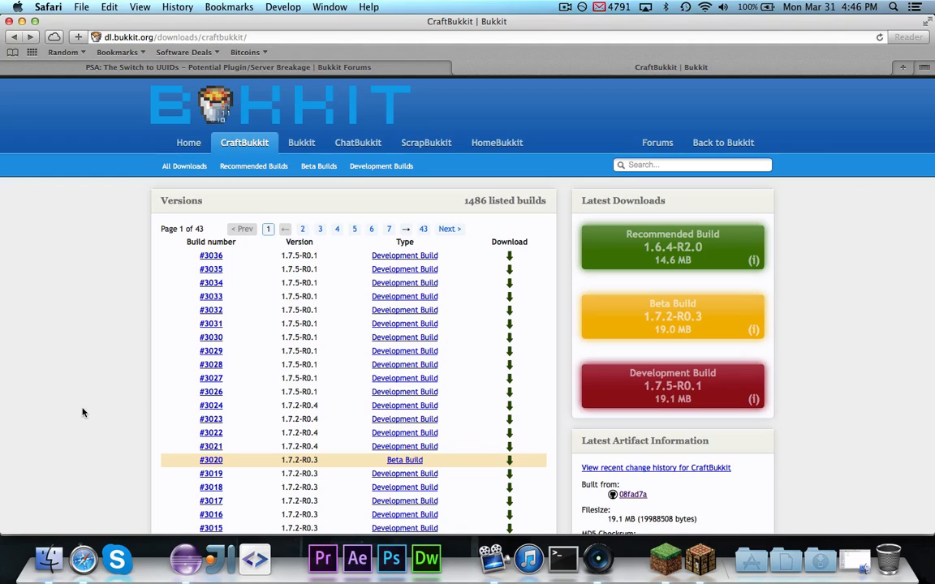
# Review Warn.java, marking the onCommand declaration and the setBanned call on line 51.
pyautogui.click(188, 560)
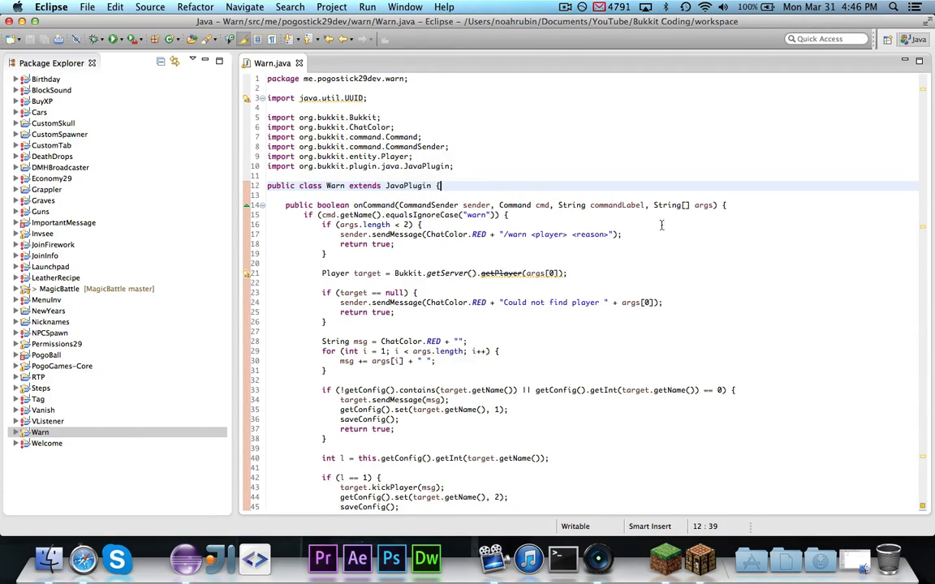
pyautogui.scroll(-3)
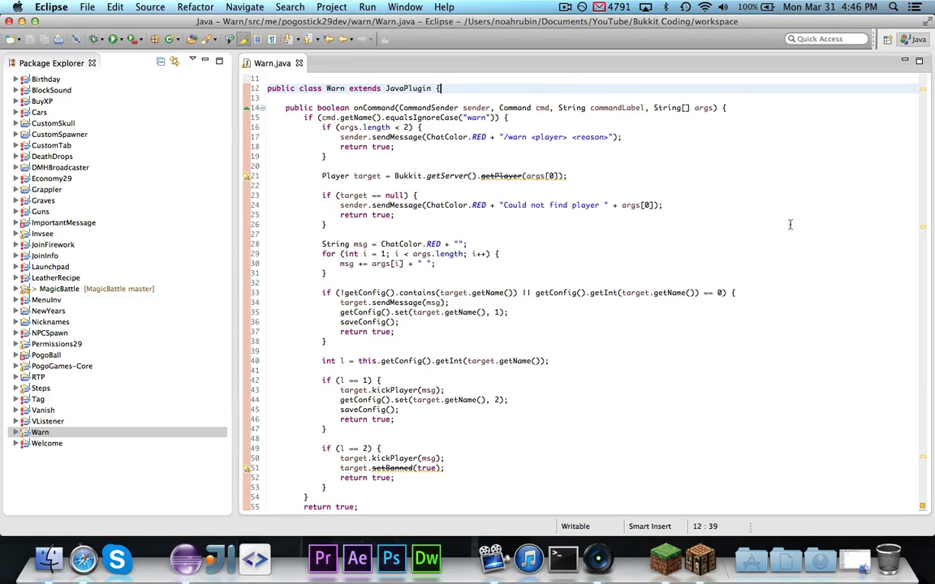
pyautogui.moveTo(750, 142)
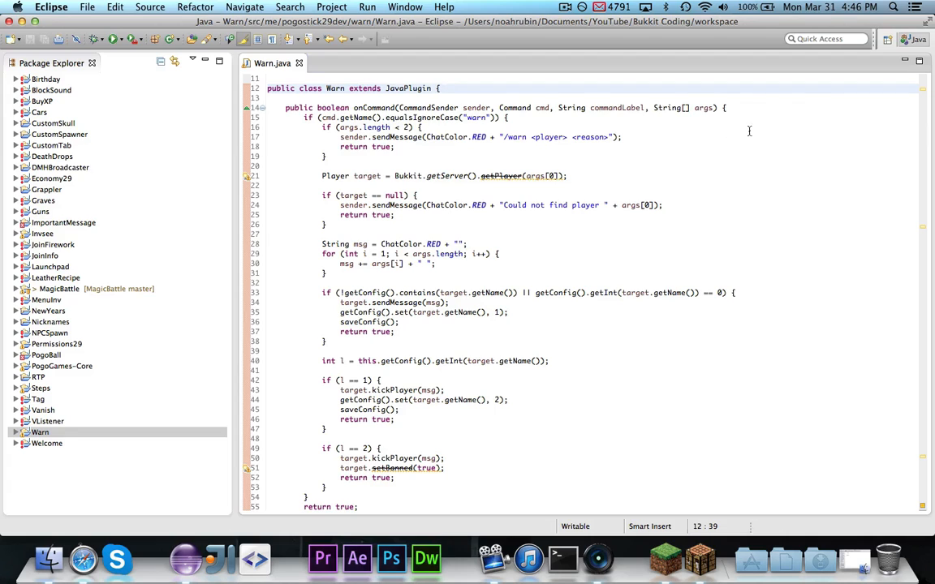
pyautogui.scroll(-3)
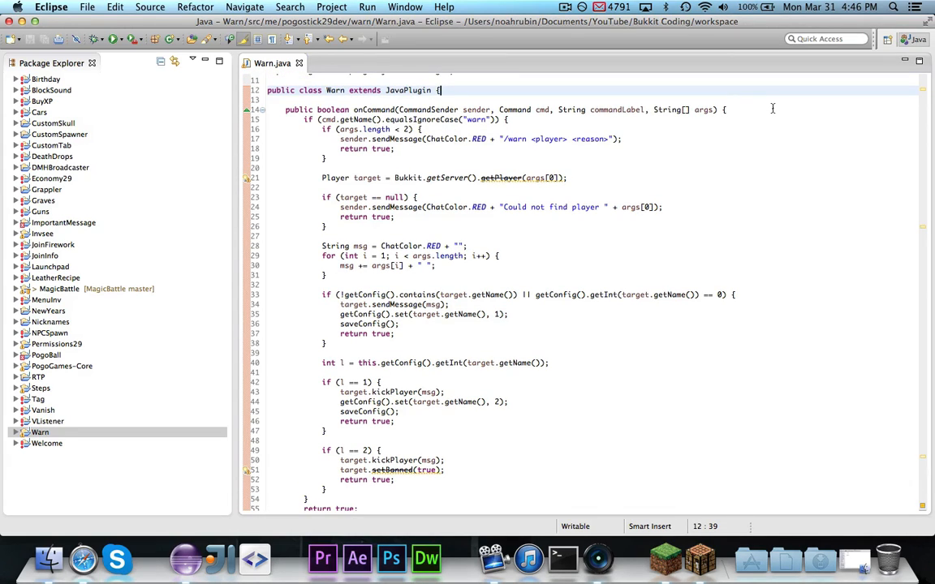
pyautogui.scroll(-3)
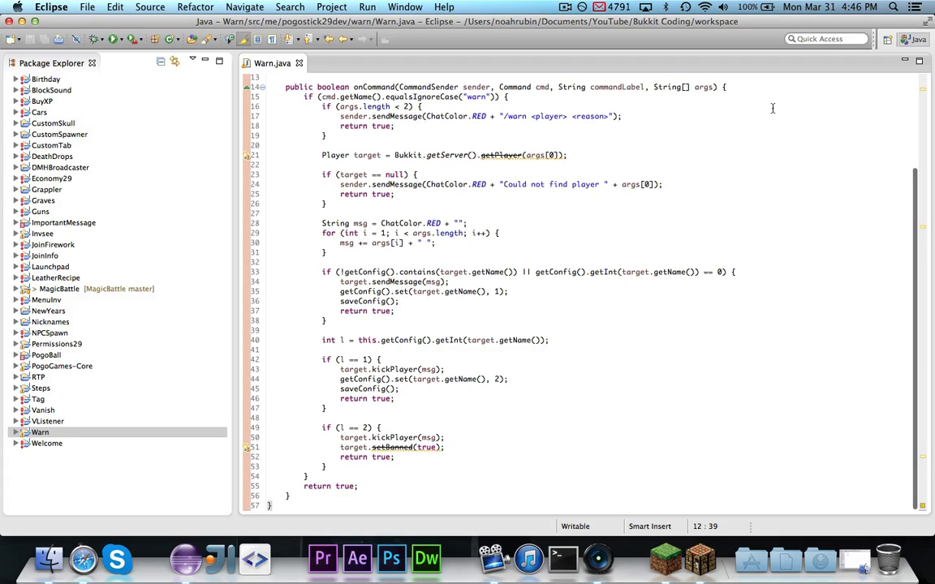
pyautogui.click(728, 85)
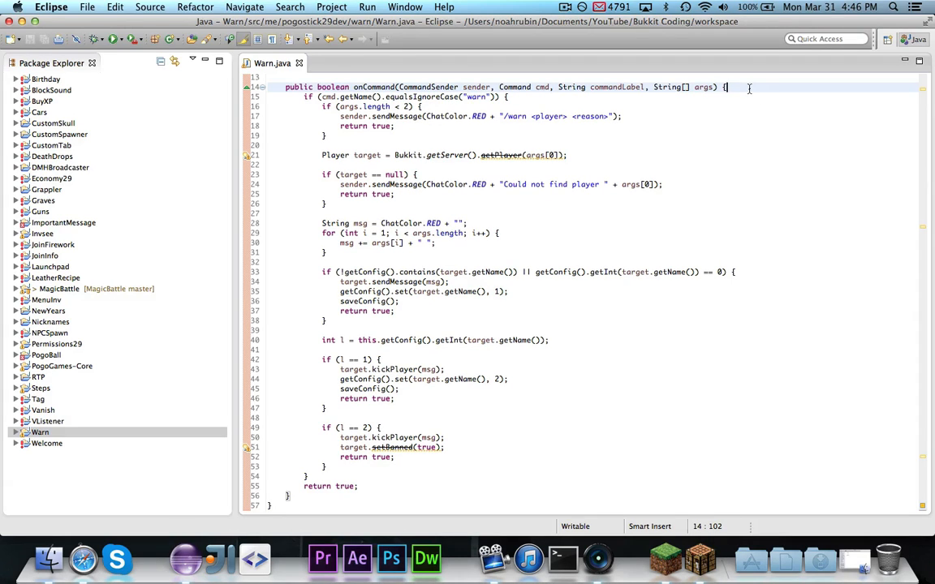
pyautogui.moveTo(630, 148)
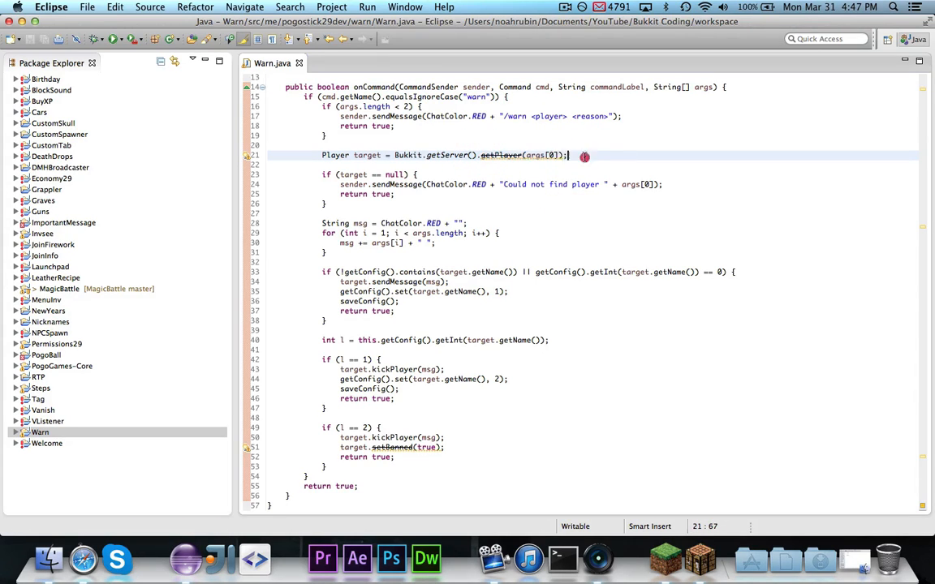
pyautogui.moveTo(407, 466)
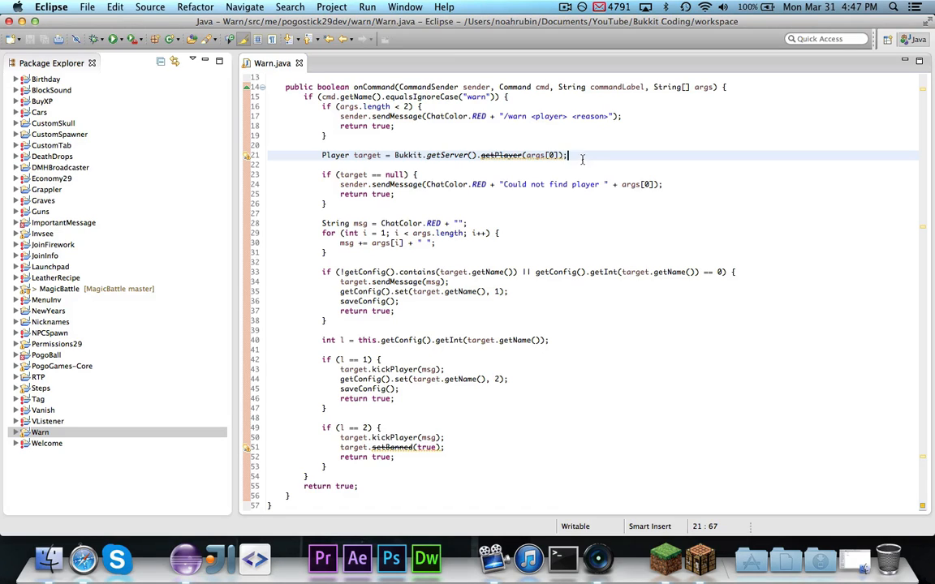
pyautogui.moveTo(703, 321)
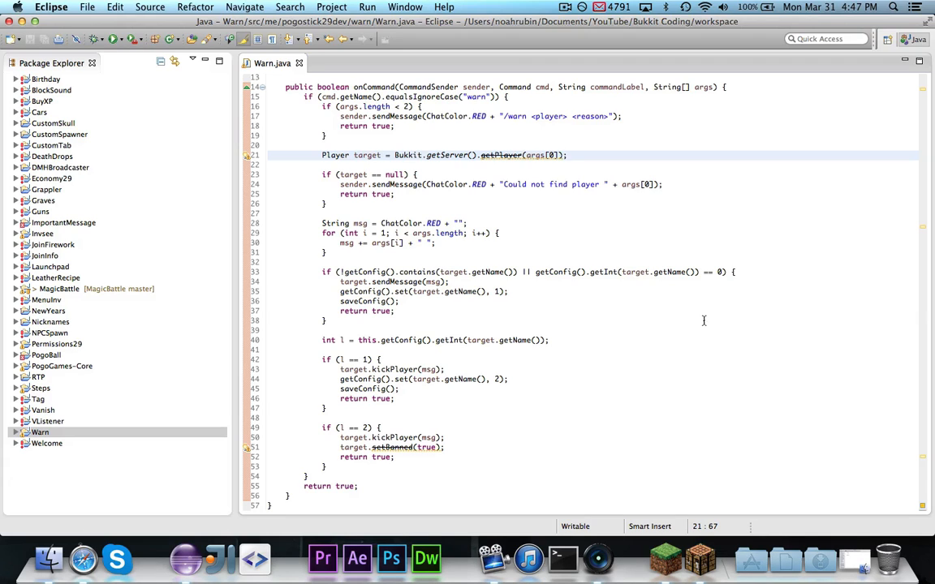
pyautogui.click(473, 447)
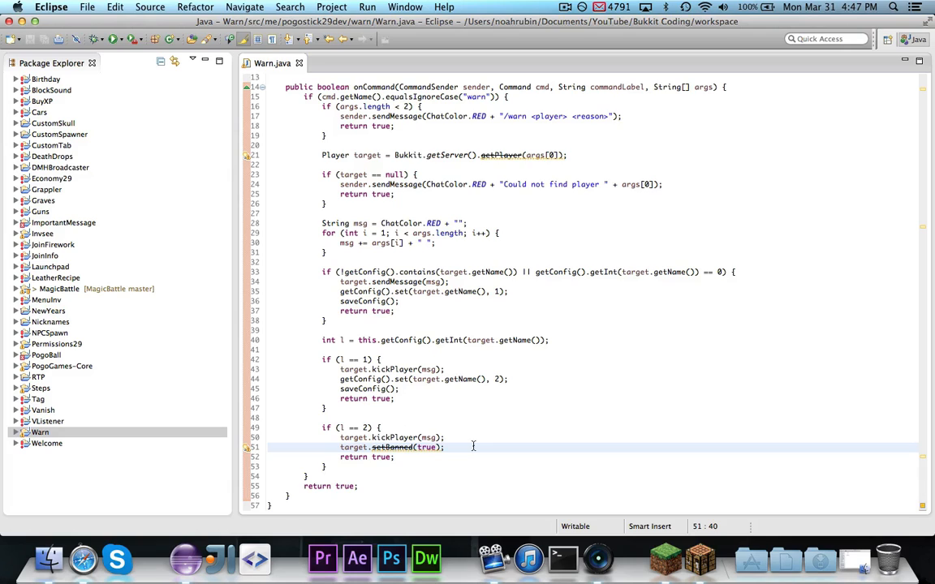
pyautogui.click(471, 447)
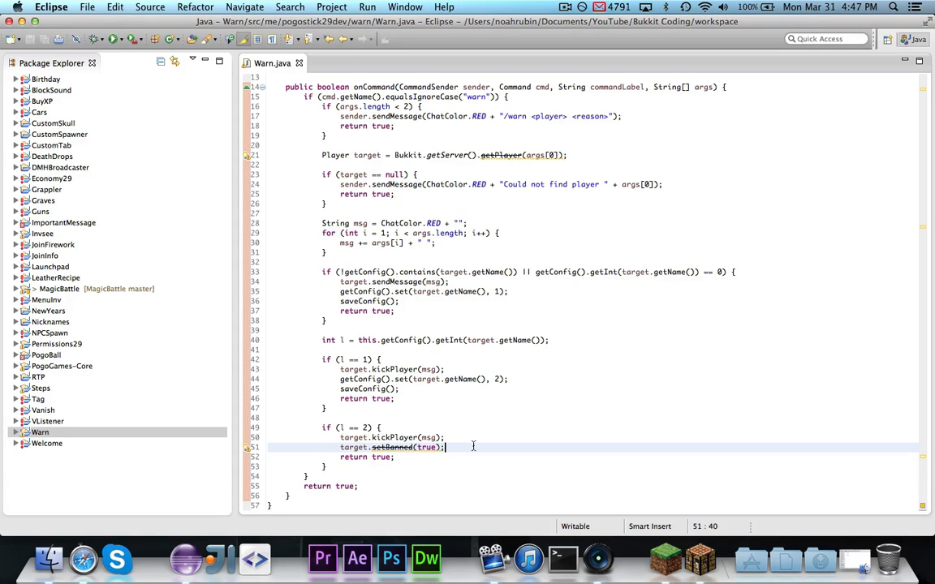
pyautogui.moveTo(714, 224)
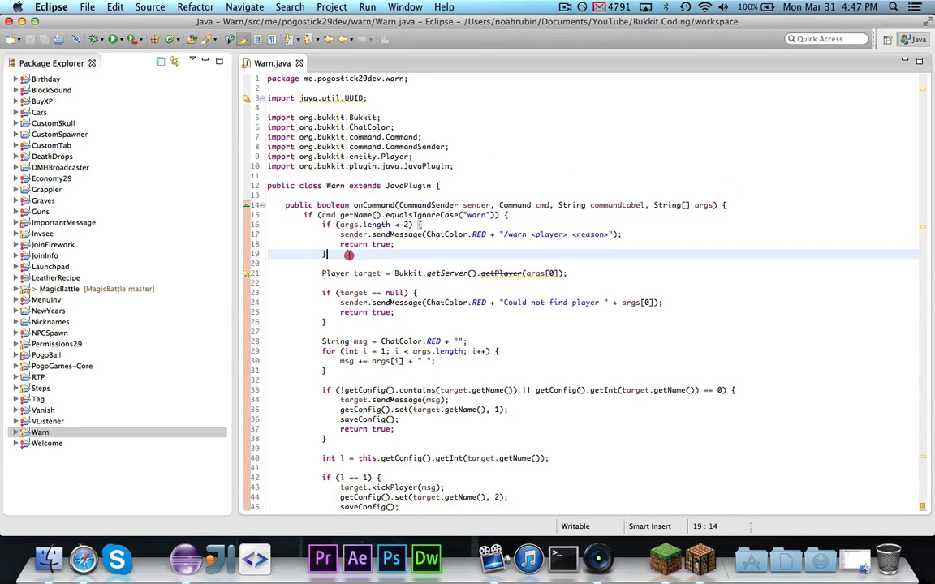
# Inspect the getPlayer lookup and warning-message code, then select the first-warning if condition.
pyautogui.click(619, 273)
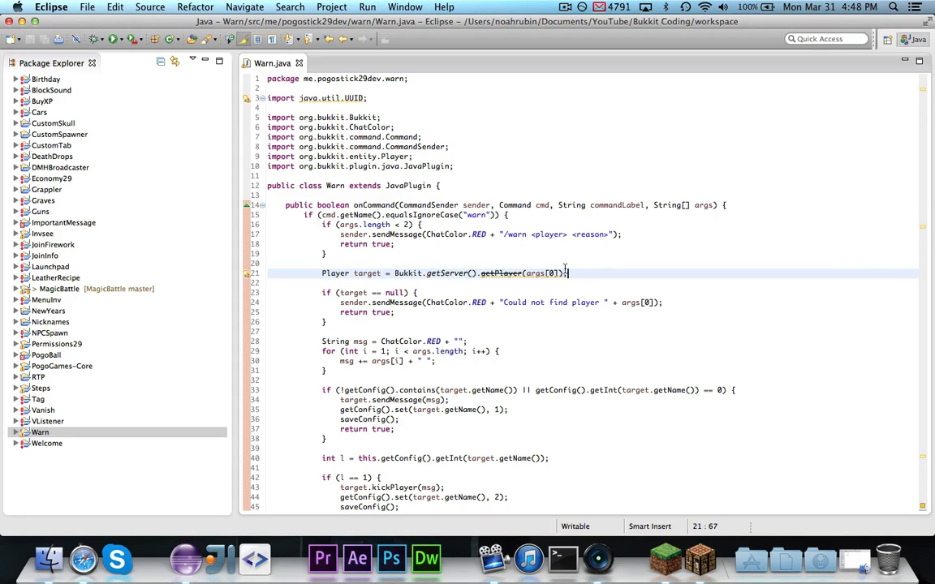
pyautogui.click(593, 272)
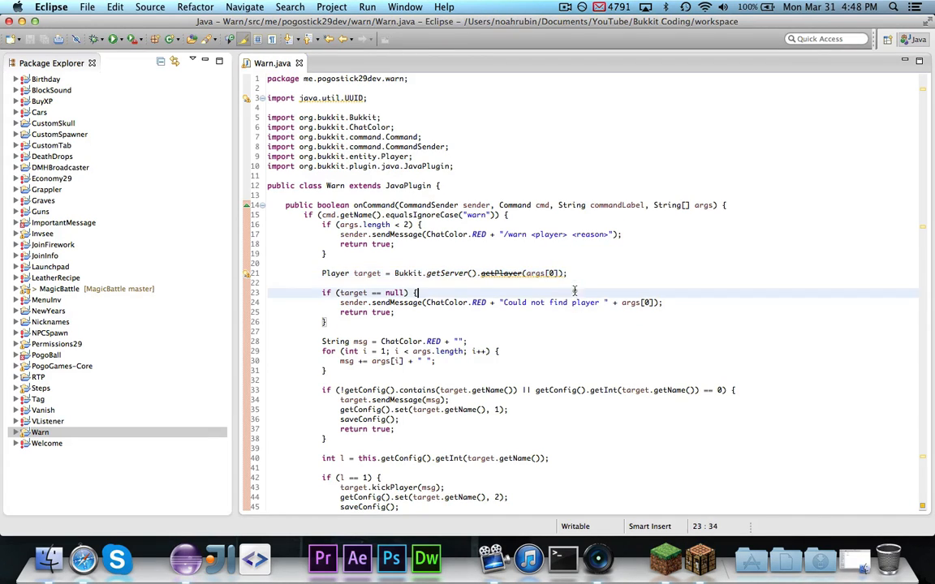
pyautogui.moveTo(601, 292)
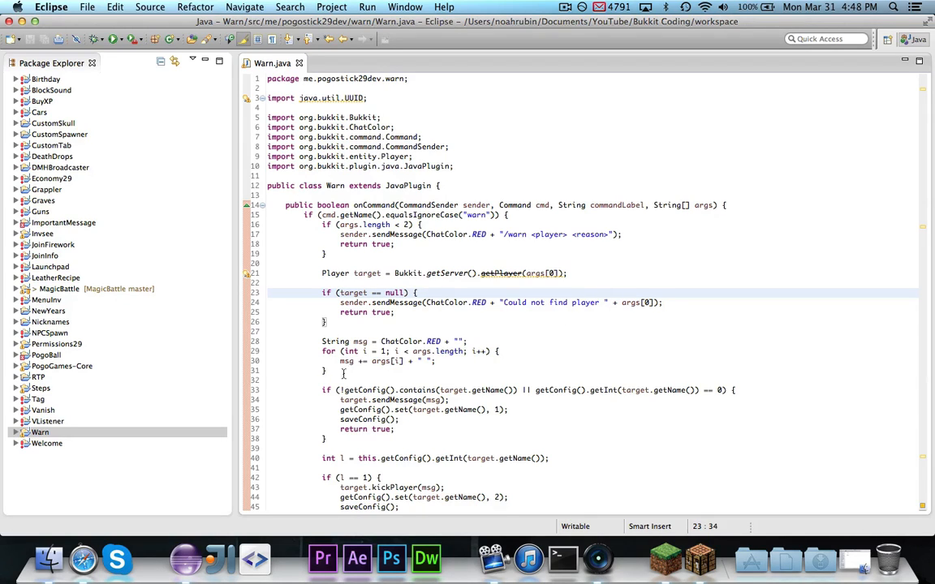
pyautogui.moveTo(322, 340); pyautogui.dragTo(343, 371)
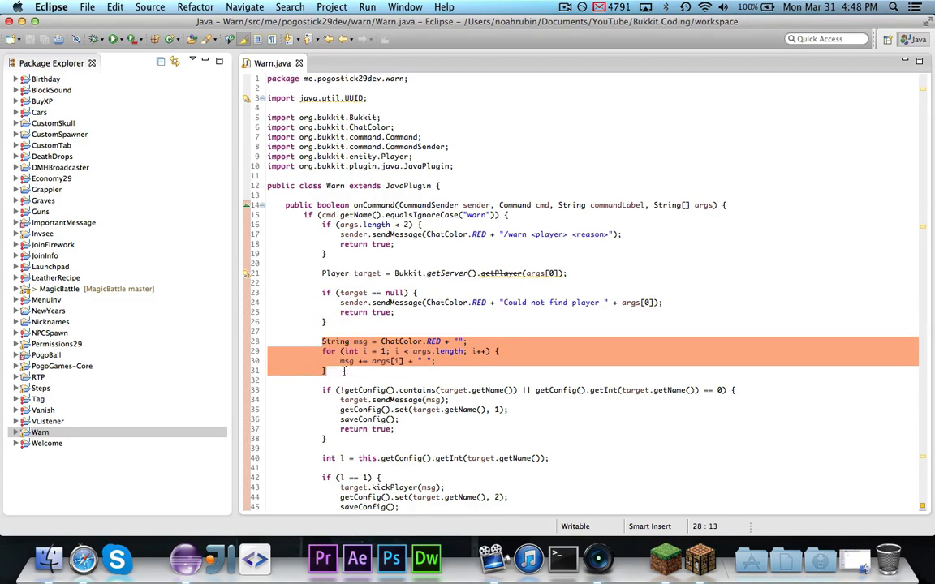
pyautogui.click(329, 370)
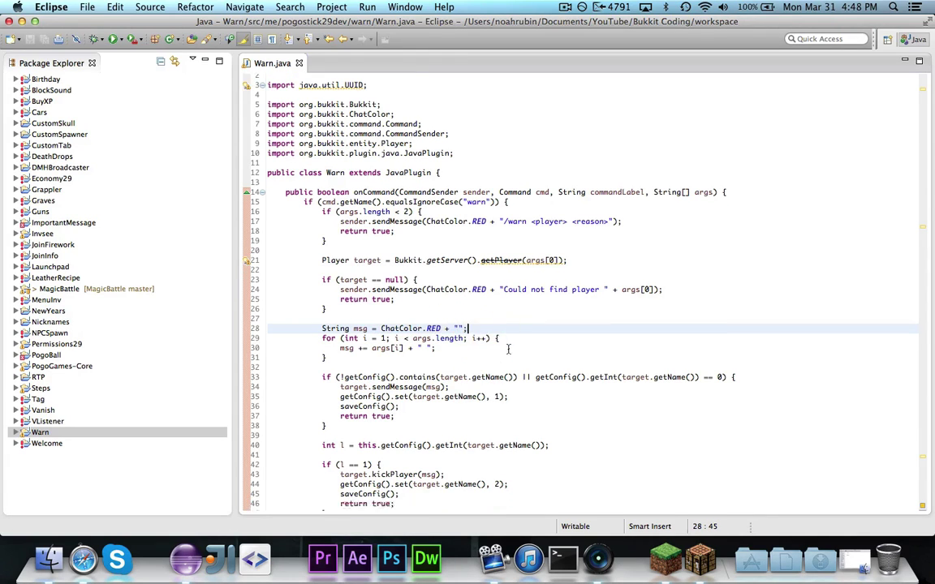
pyautogui.scroll(-3)
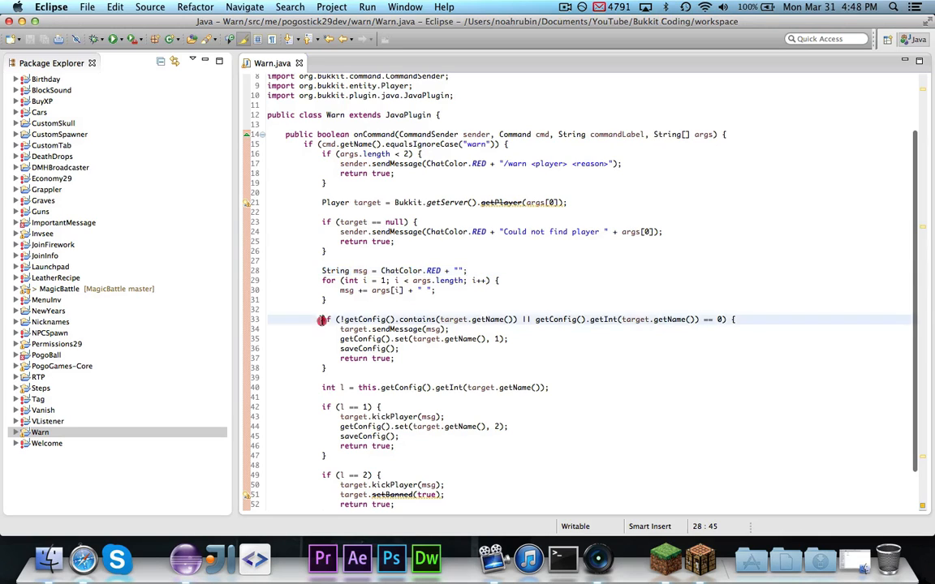
pyautogui.click(751, 319)
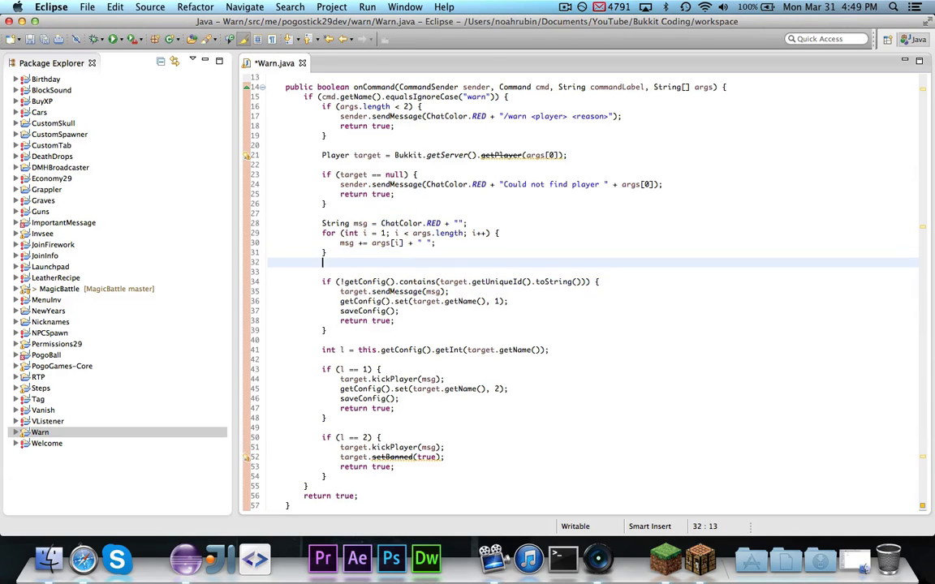
# Add String uuid from target.getUniqueId().toString() and use uuid in contains, set and getInt calls.
pyautogui.write('String uuid = target.getUniqueId().toString();')
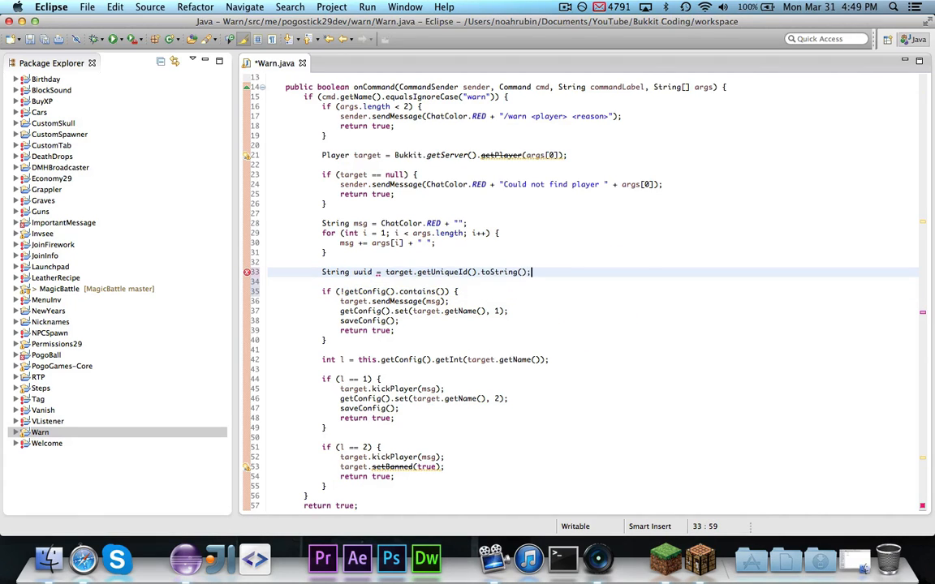
pyautogui.write('uuid')
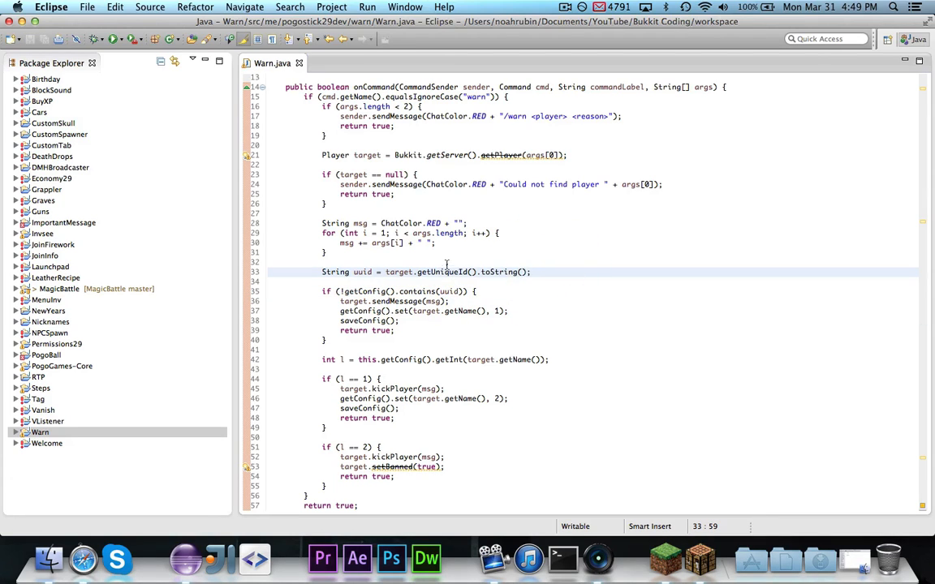
pyautogui.moveTo(445, 272)
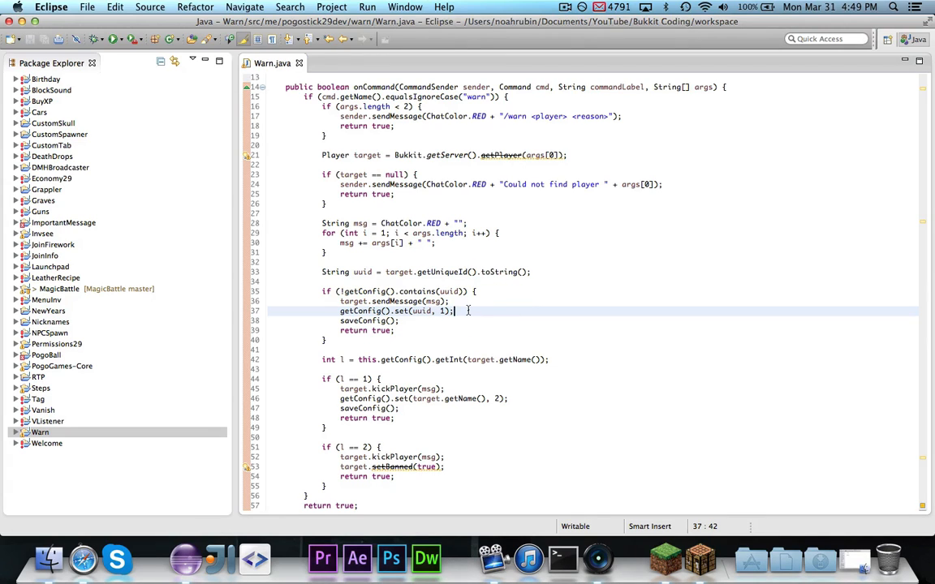
pyautogui.click(404, 320)
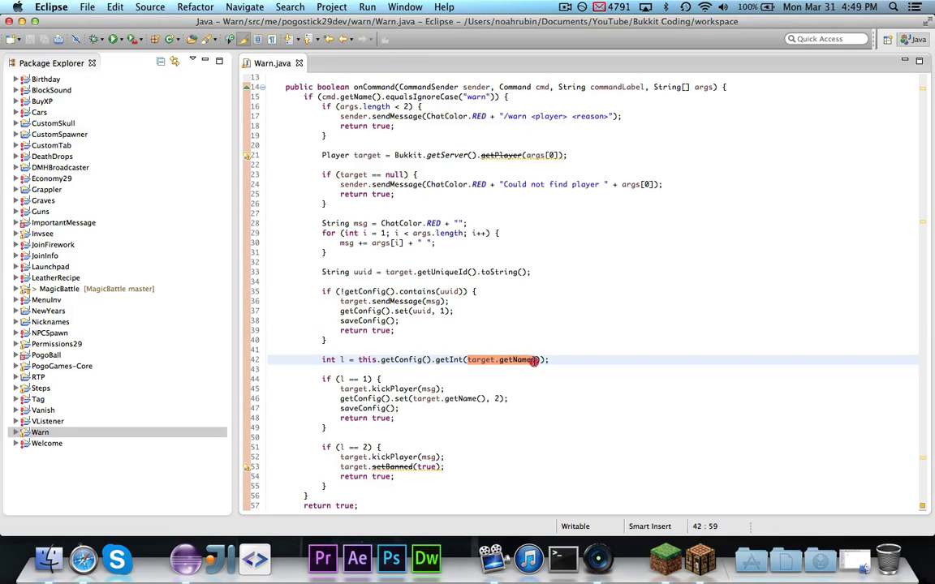
pyautogui.write('uuid')
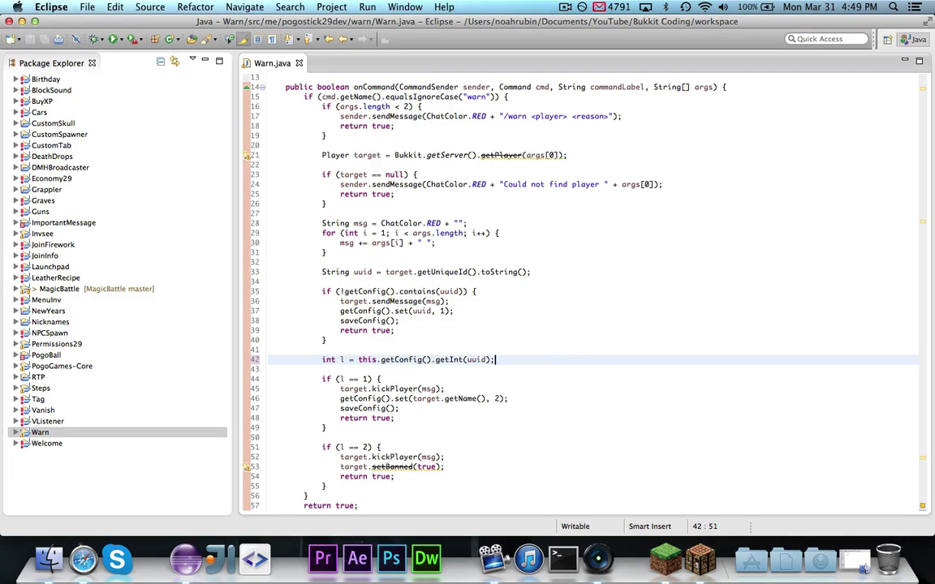
pyautogui.scroll(-3)
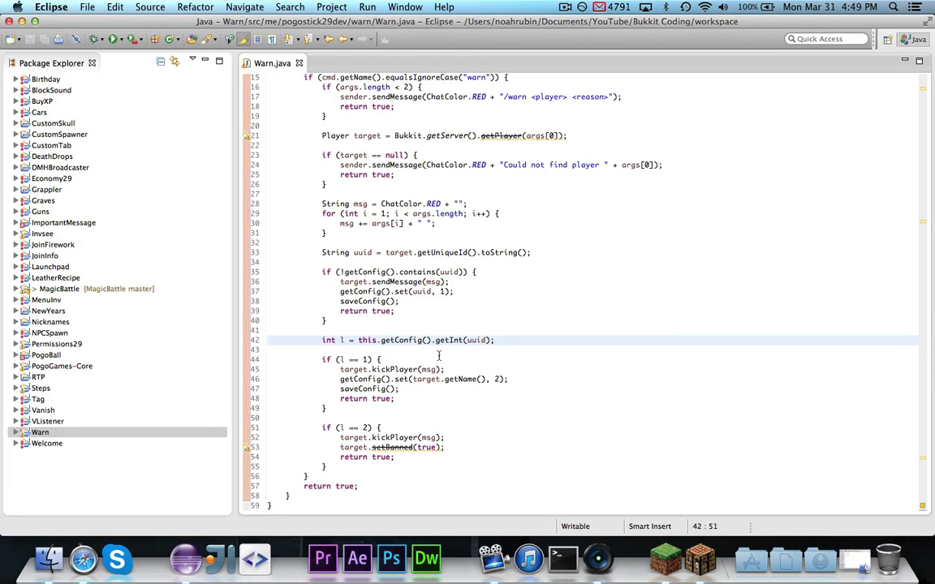
pyautogui.click(459, 368)
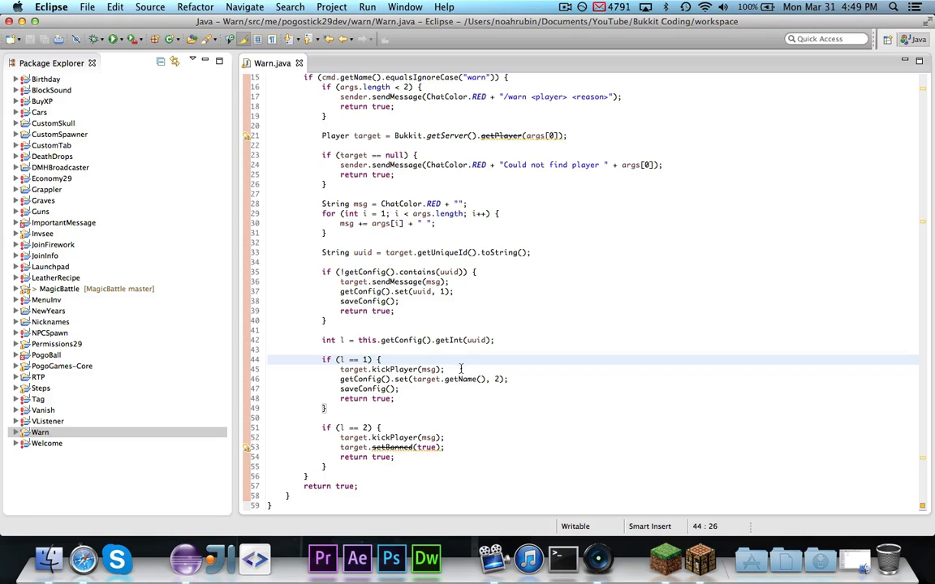
pyautogui.doubleClick(441, 379)
pyautogui.write('public')
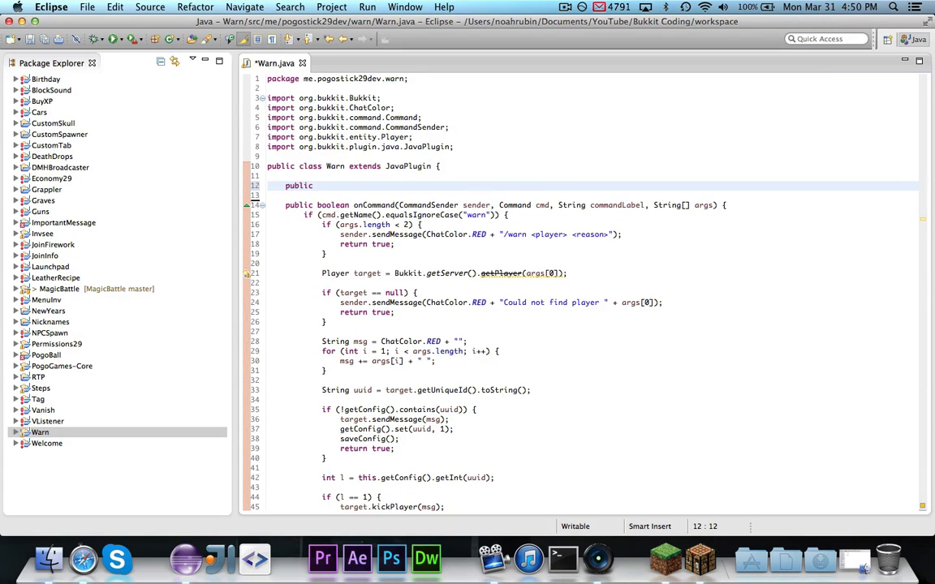
# Add onEnable calling Bukkit.getServer().getPluginManager().registerEvents(this, this).
pyautogui.write('void onEnable() {')
pyautogui.click(593, 166)
pyautogui.write('implements Listener ')
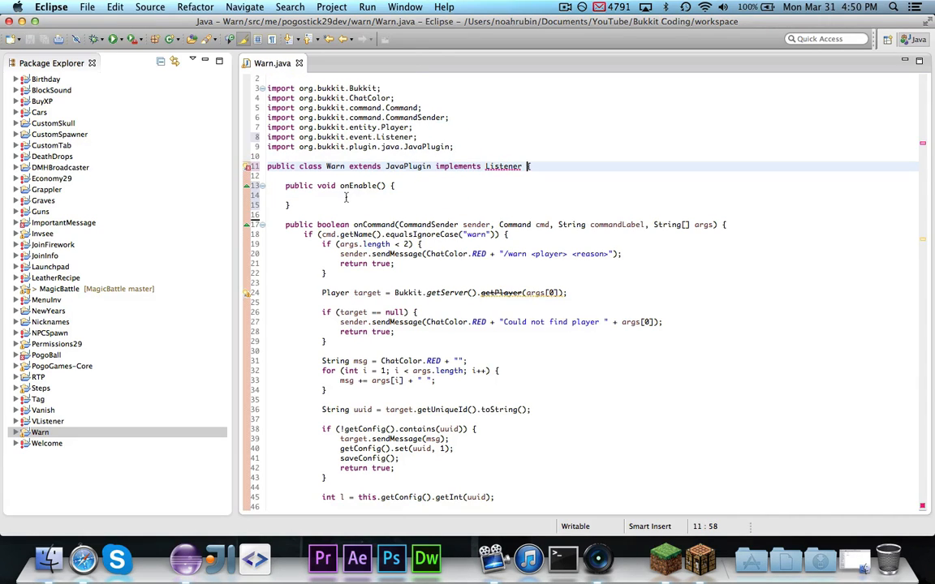
pyautogui.write('N')
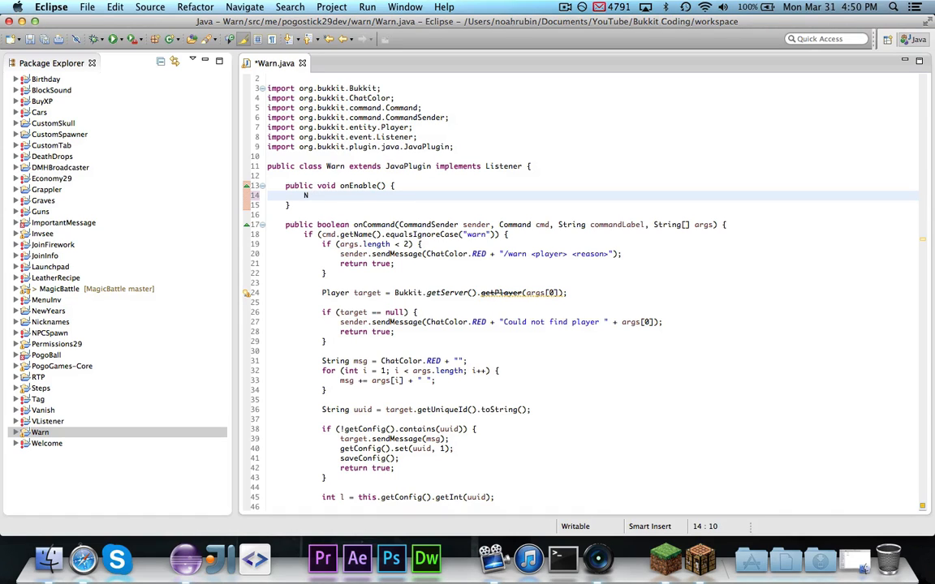
pyautogui.write('Bukkit.getS')
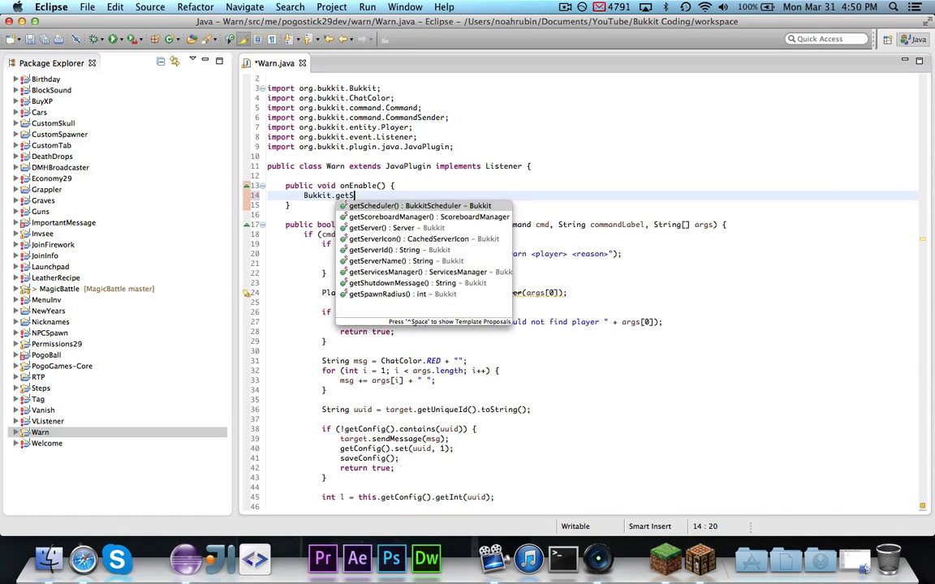
pyautogui.write('Server().get')
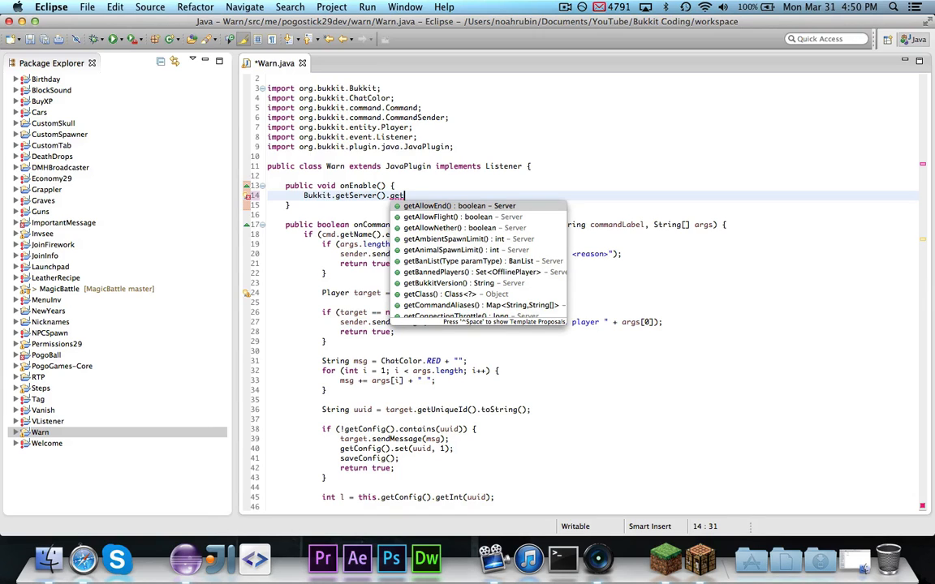
pyautogui.write('S')
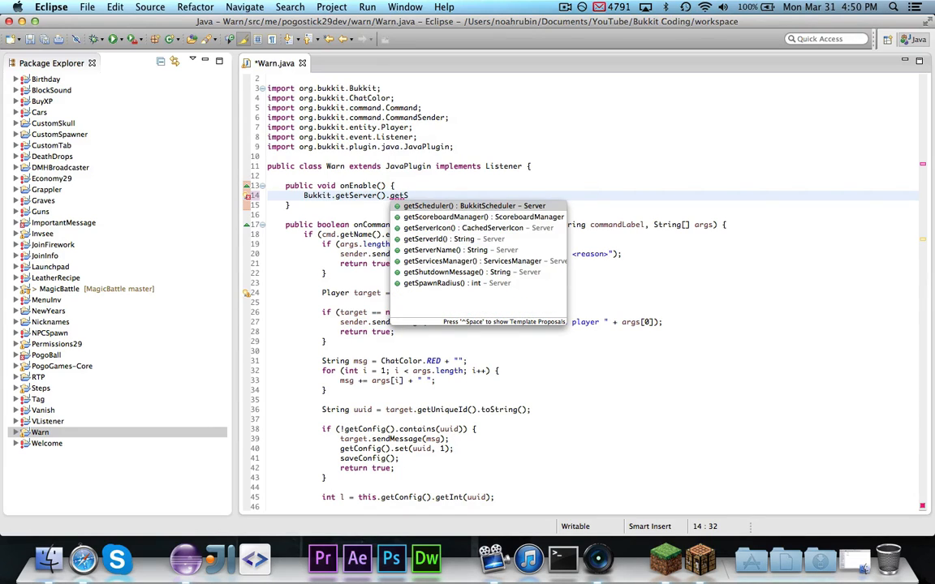
pyautogui.write('PluginManager().')
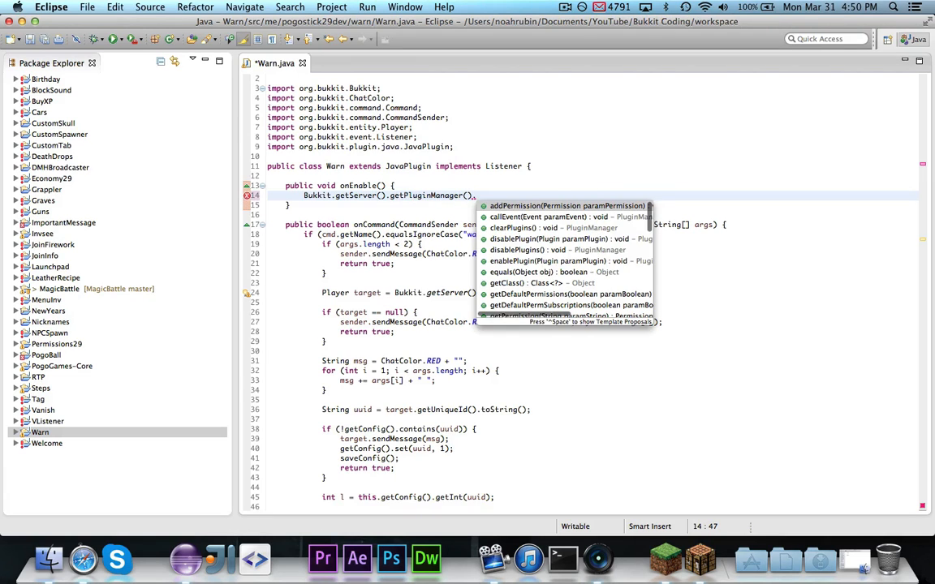
pyautogui.write('get')
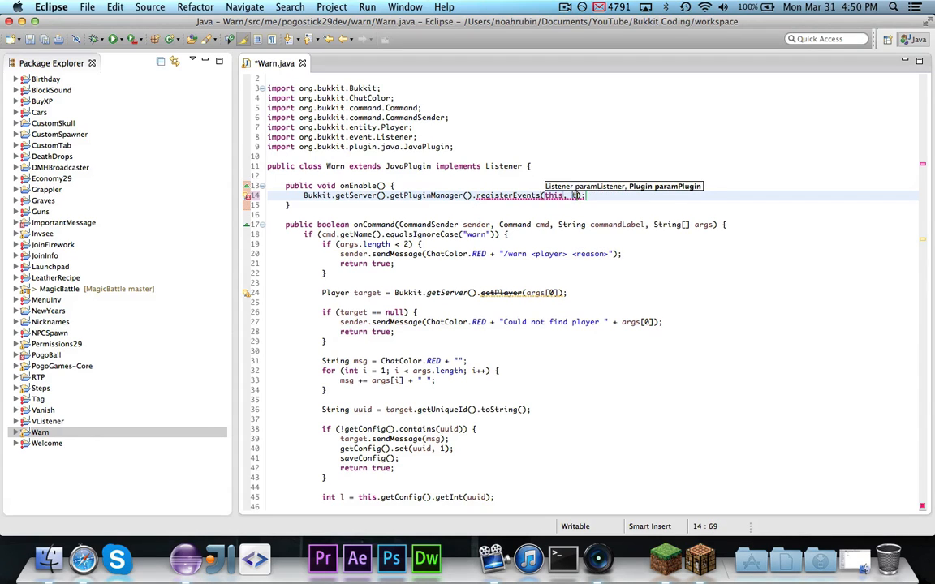
pyautogui.scroll(-3)
pyautogui.write('@')
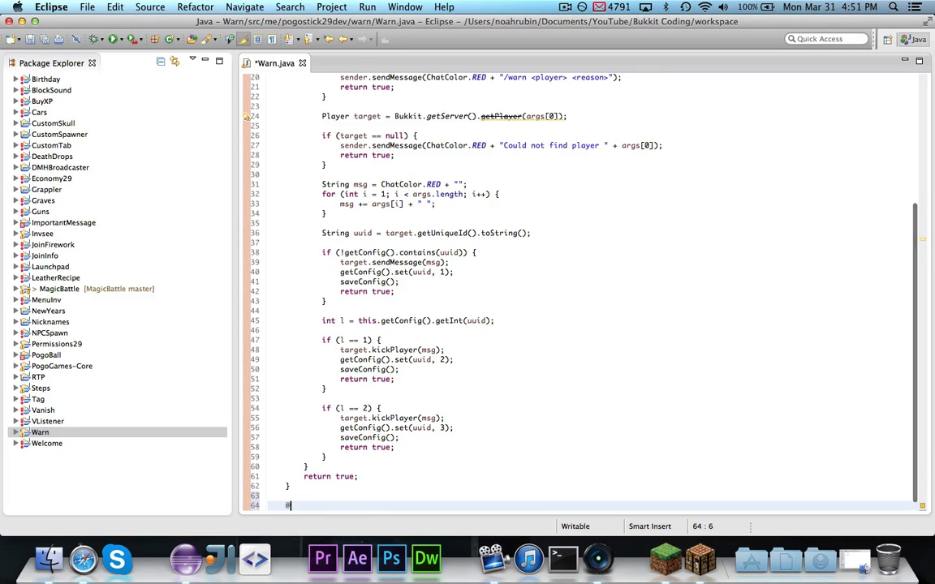
# Add an onPlayerLogin handler that checks whether the player's UUID has warn level 3.
pyautogui.write('EventHandler')
pyautogui.write('public void')
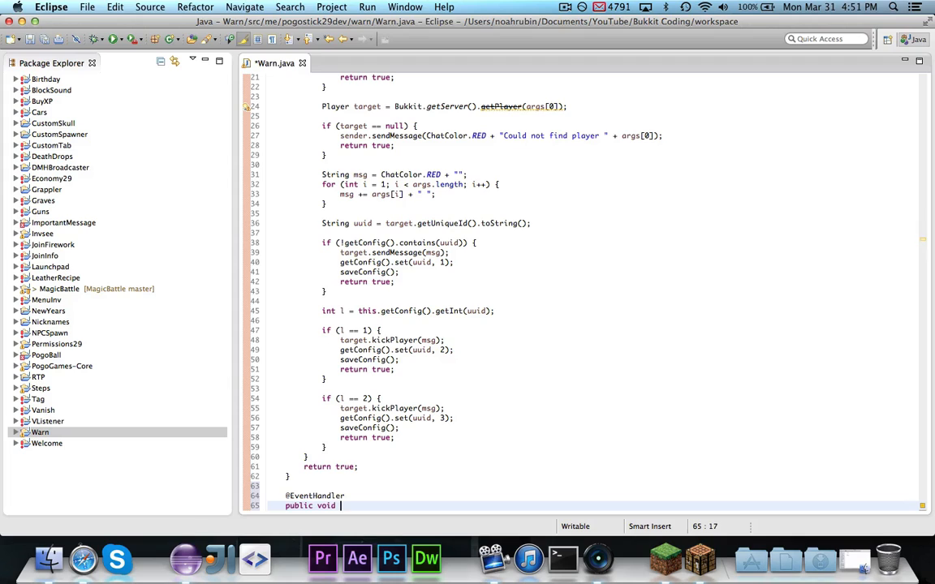
pyautogui.write('onPlayerLogin(PlayerLoginEvent e) {')
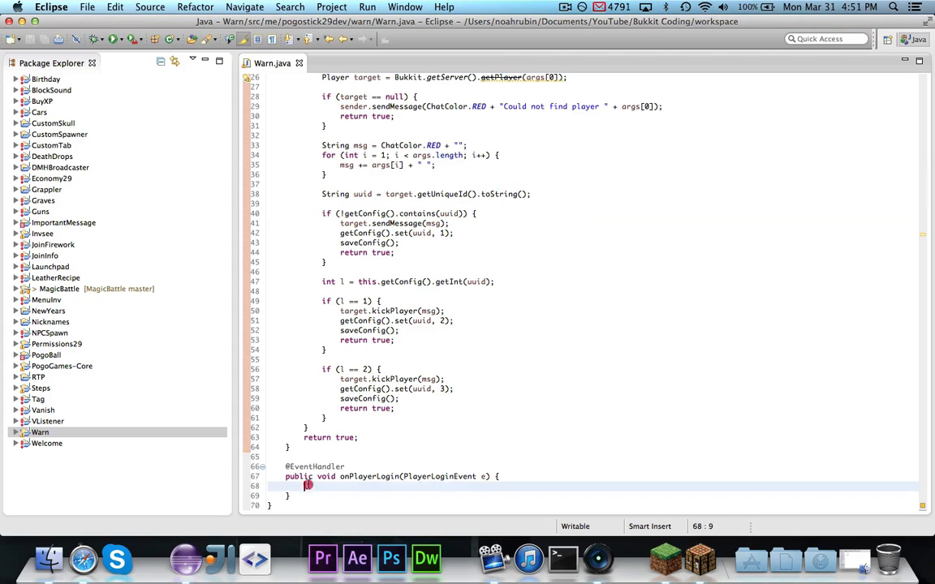
pyautogui.write('if (!getConfig().contains(uuid)) {')
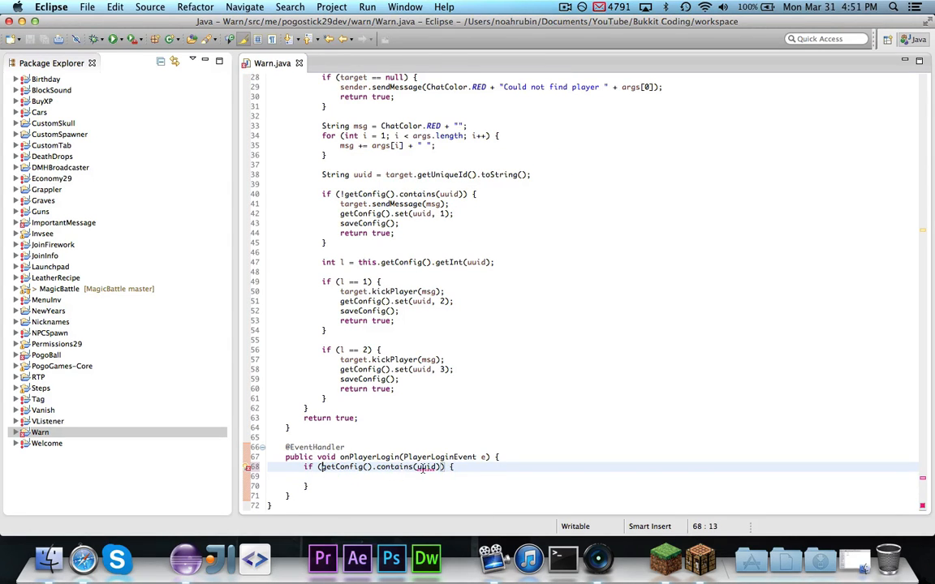
pyautogui.write('e.getgetUniqueId().toString();')
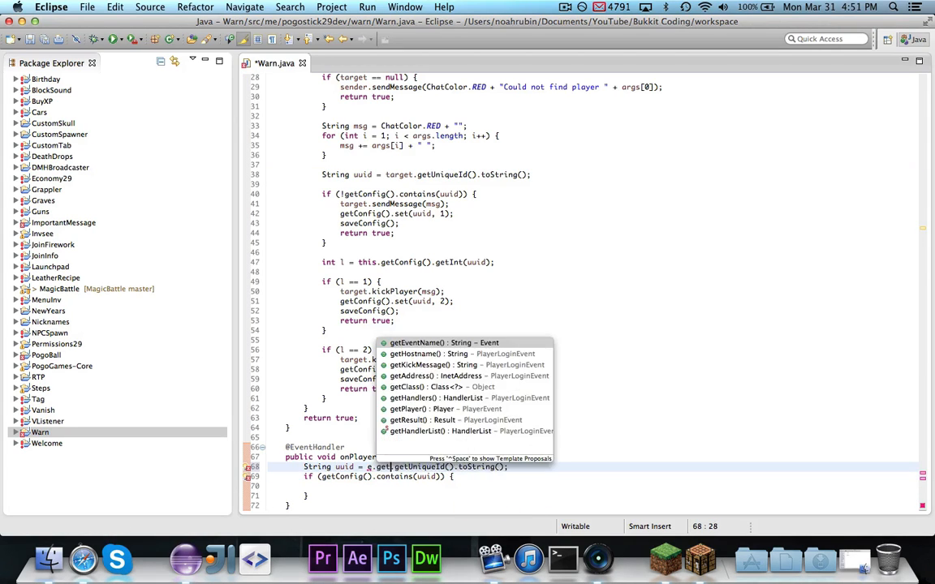
pyautogui.click(431, 409)
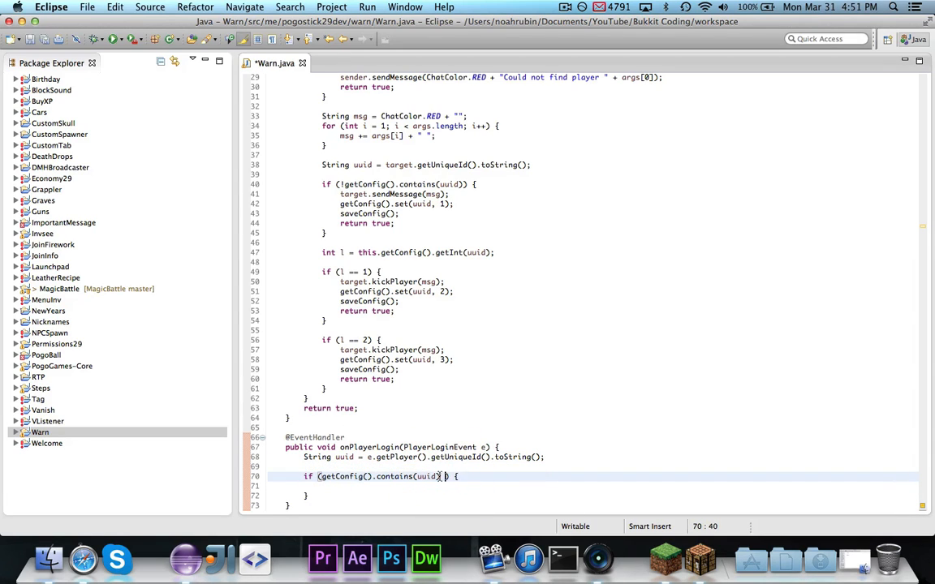
pyautogui.write('&& getConfig().getInt(uuid')
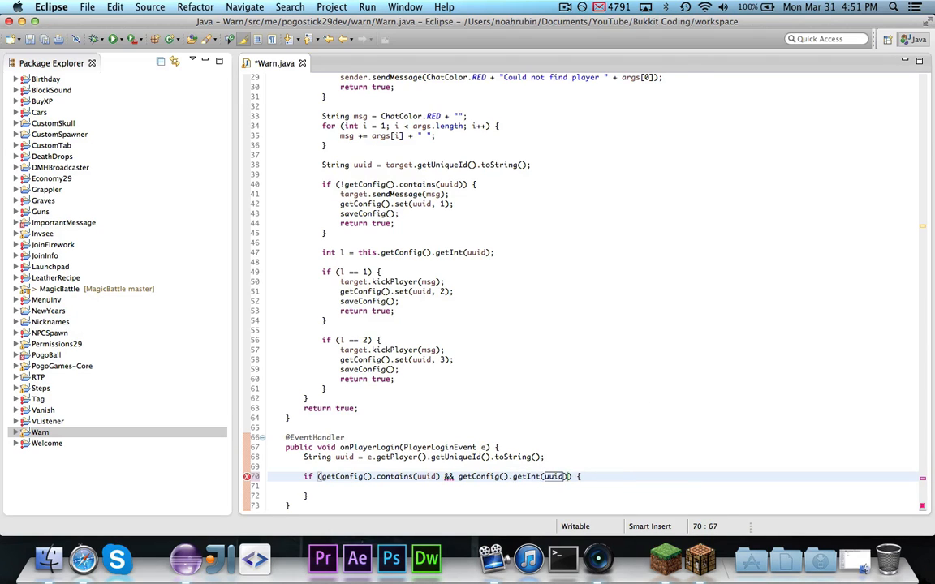
pyautogui.write('== 3) {')
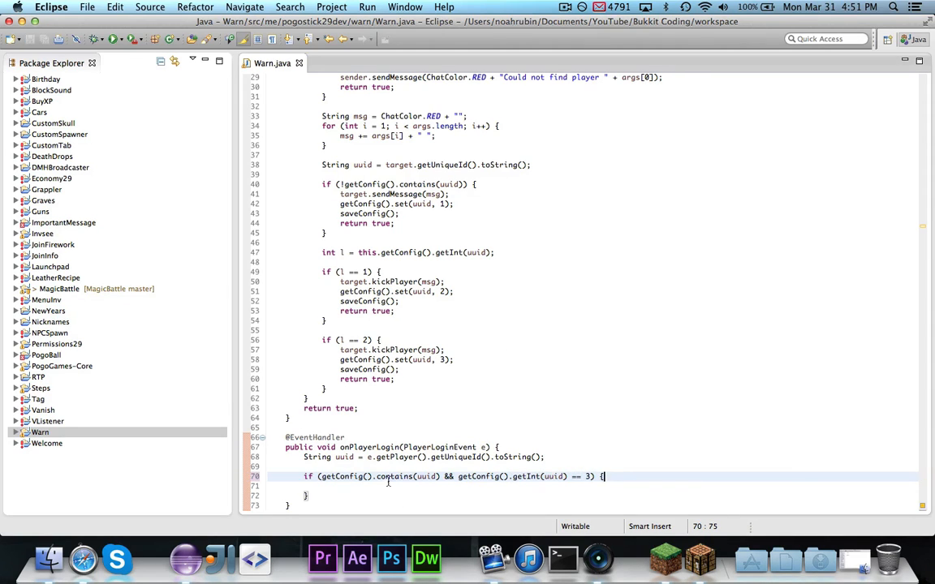
# Disallow login with Result.KICK_BANNED and a red "[Warn] Banned" message, then save.
pyautogui.write('e.disallow(result, message);')
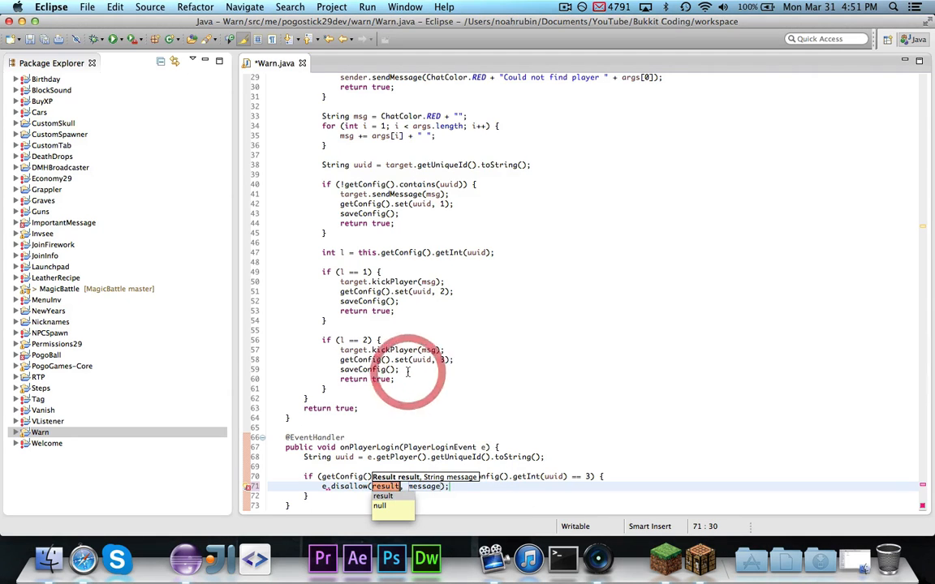
pyautogui.write('Result.')
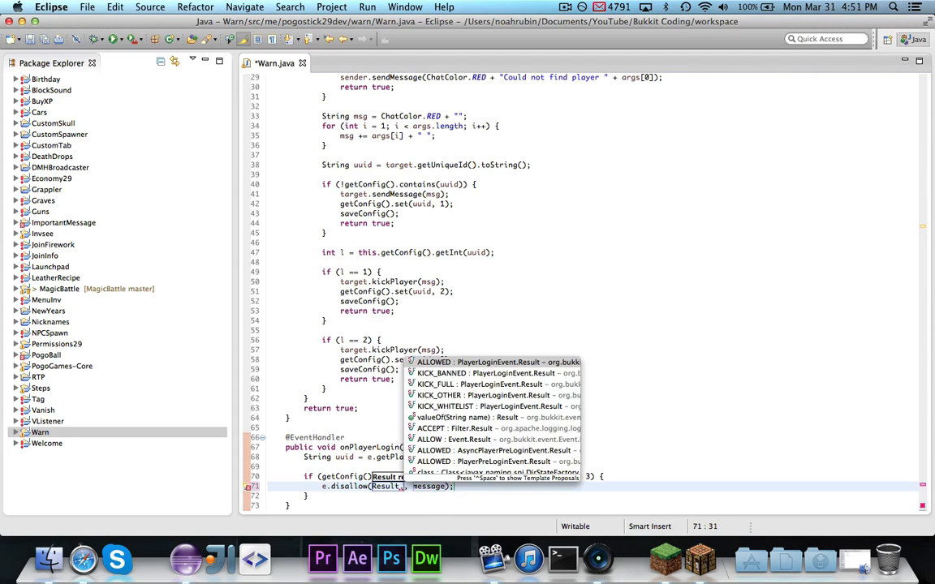
pyautogui.click(438, 372)
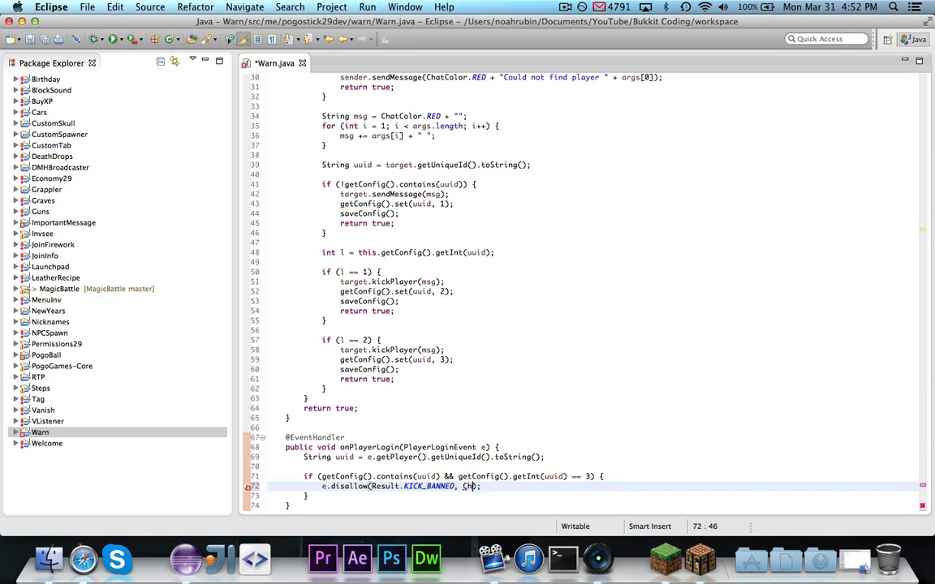
pyautogui.write('hatColor.RED + "[Warn')
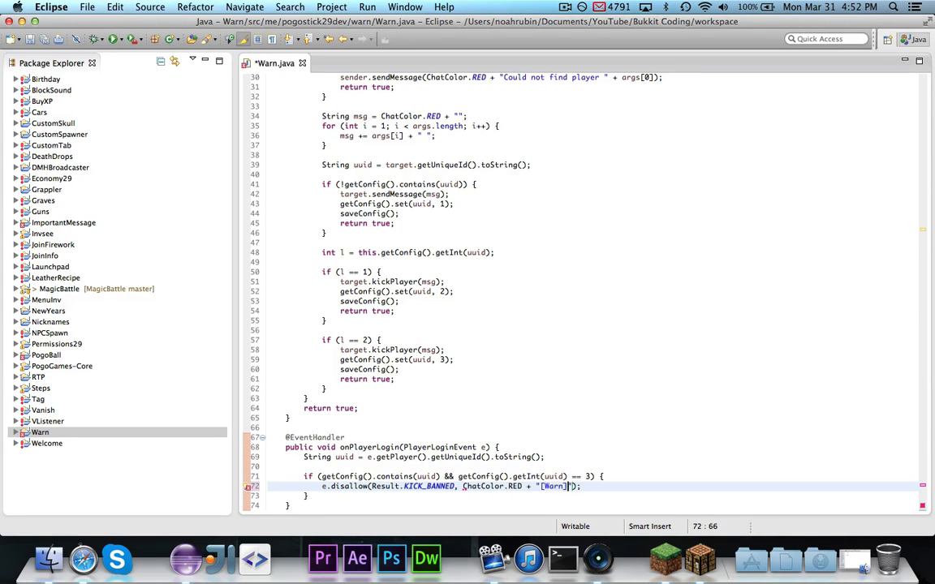
pyautogui.write('Banned')
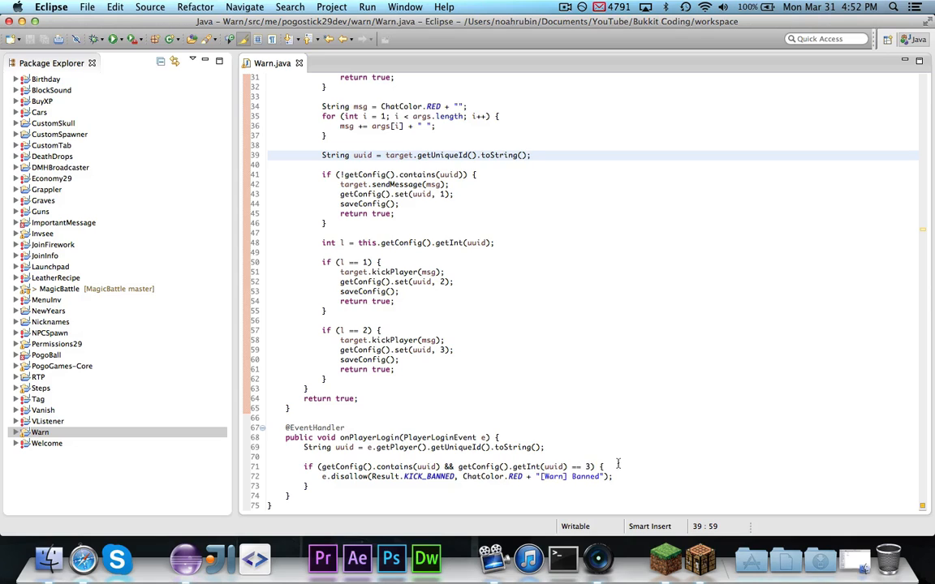
pyautogui.click(367, 485)
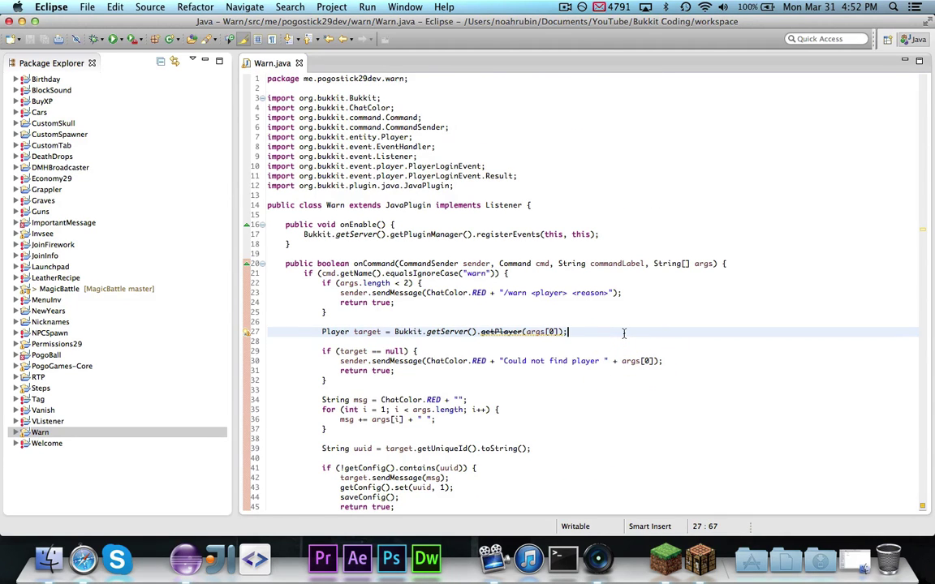
# Below the uuid line, add Player fromUUID = Bukkit.getServer().getPlayer(UUID.fromString(uuid)).
pyautogui.scroll(-3)
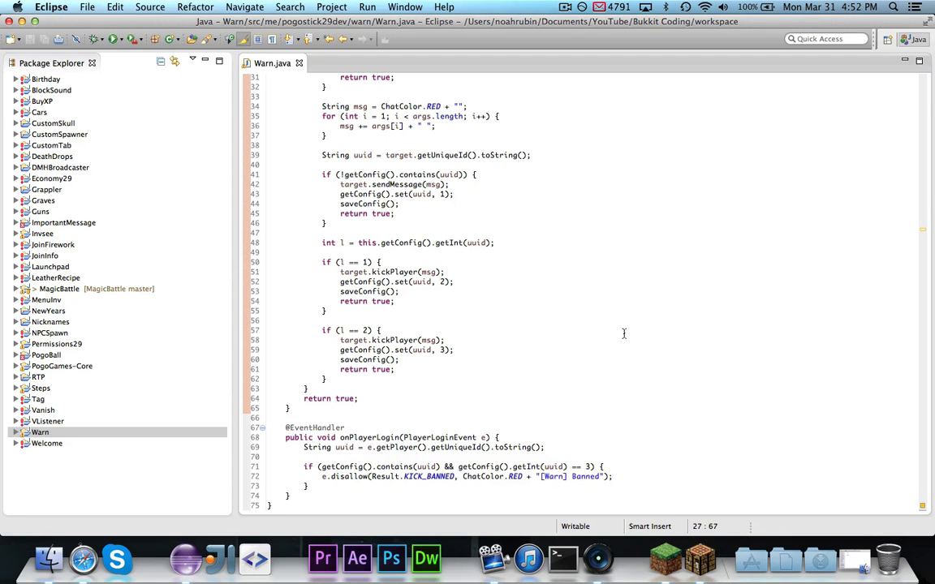
pyautogui.click(532, 155)
pyautogui.write('Player')
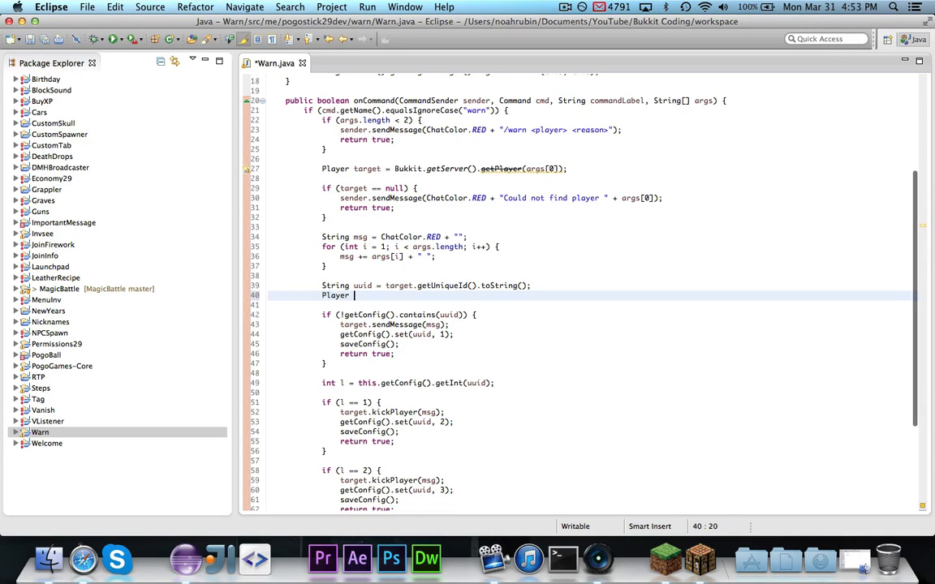
pyautogui.write('fromUUID')
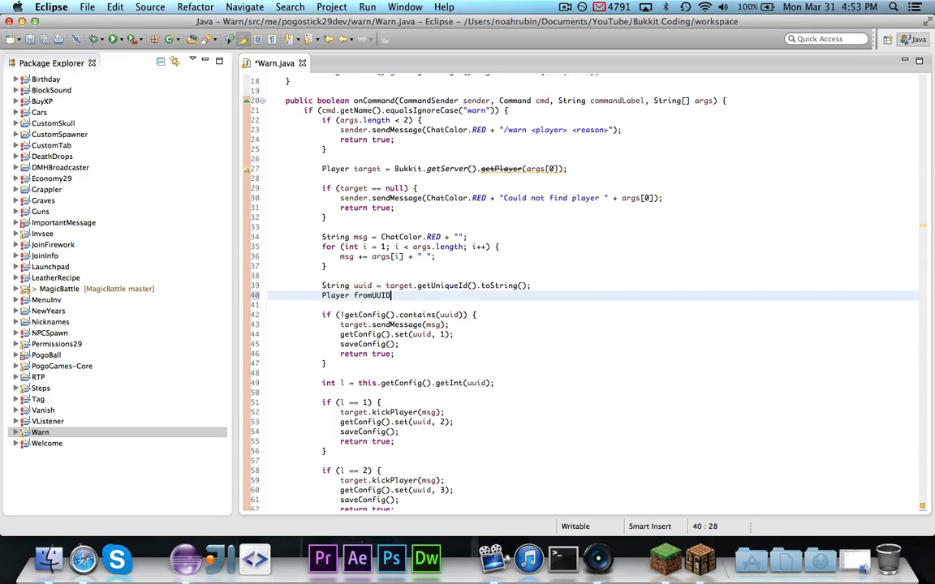
pyautogui.write('= Bukkit.getServer().getPl')
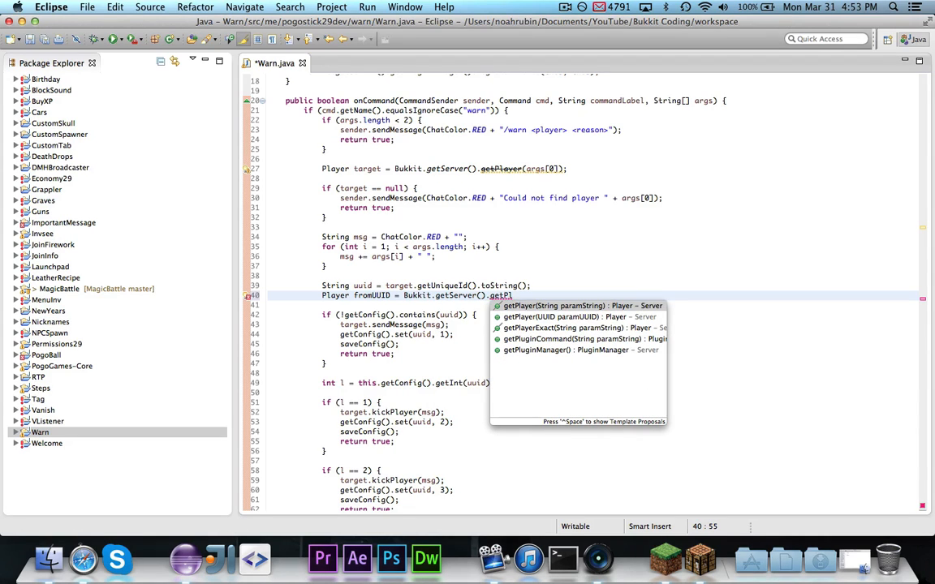
pyautogui.press('Down')
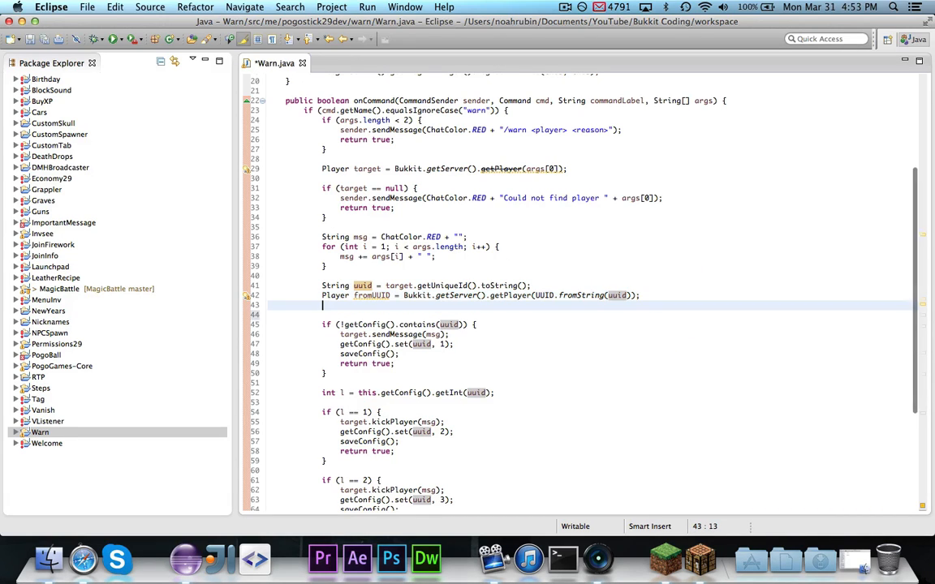
# Add System.out.println(fromUUID.getName()) to print the looked-up player's name.
pyautogui.write('System.out.println(from')
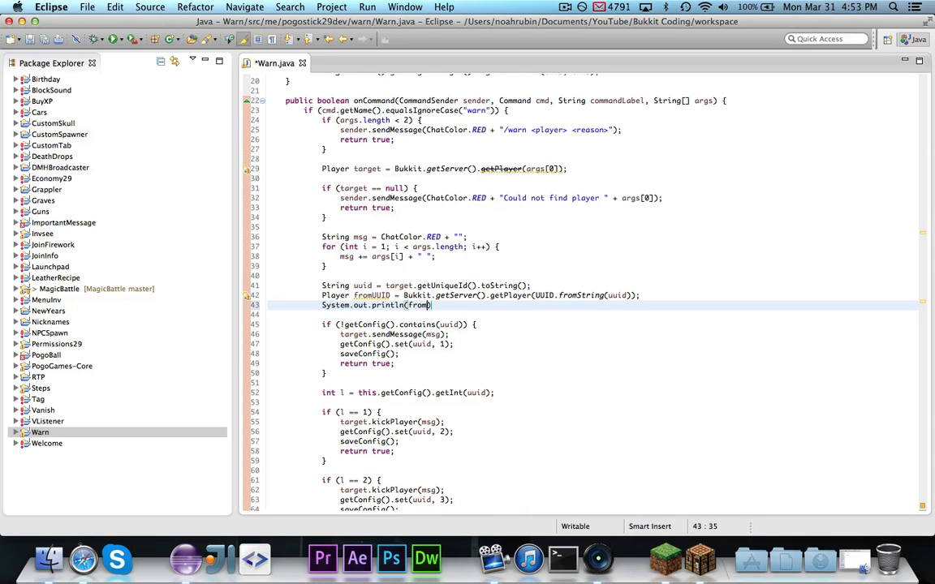
pyautogui.write('.getN')
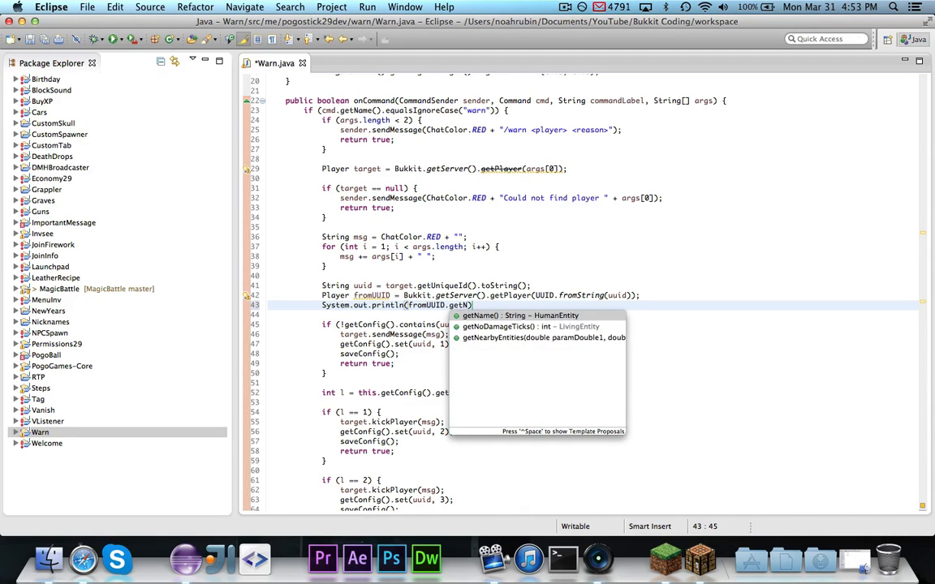
pyautogui.click(482, 315)
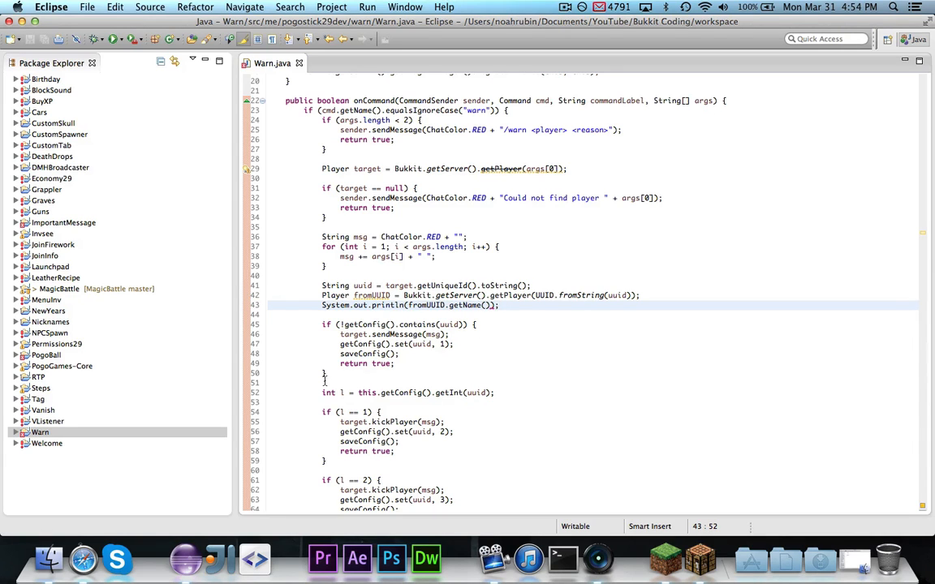
pyautogui.rightClick(39, 432)
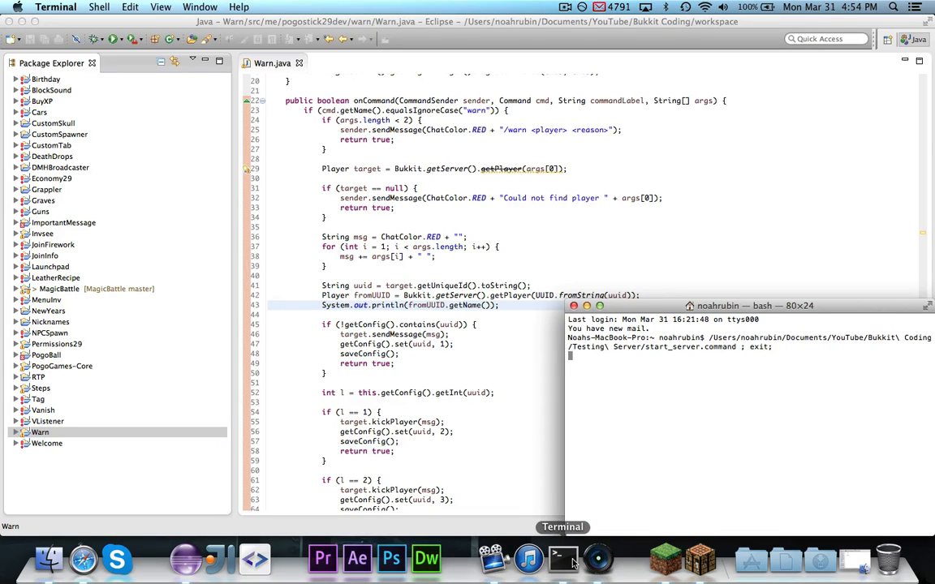
pyautogui.press('Return')
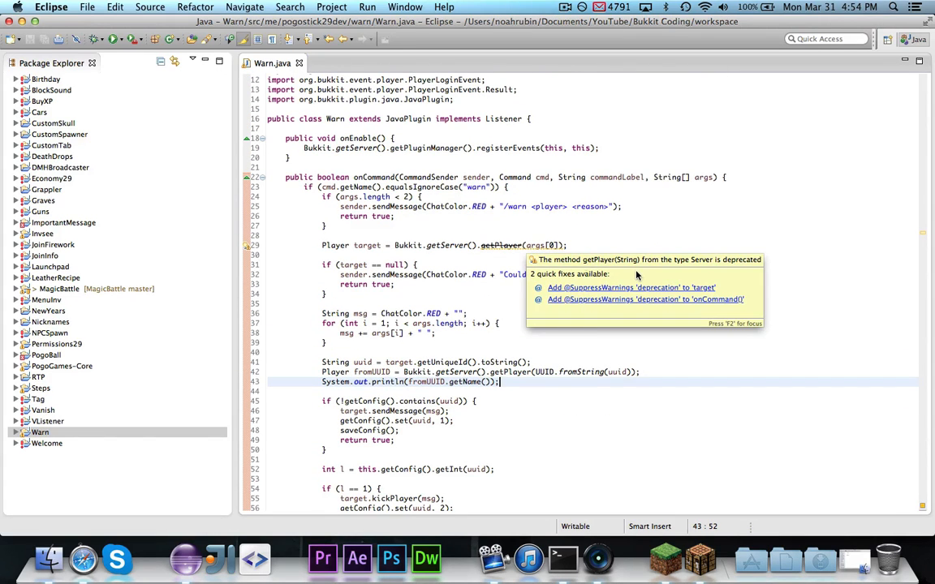
pyautogui.click(645, 299)
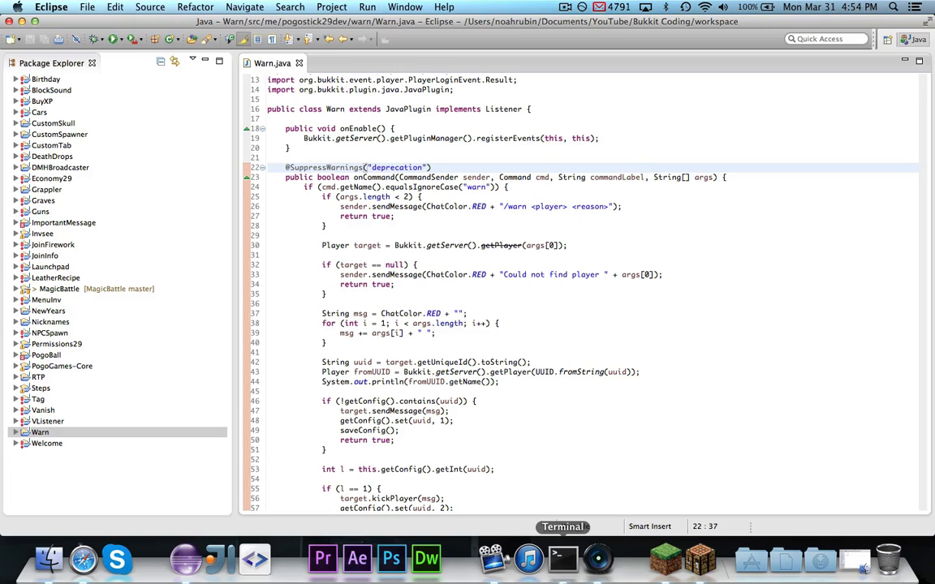
# Join the localhost server in Minecraft, then enter a console warn command with reason "You are too cool.".
pyautogui.click(667, 555)
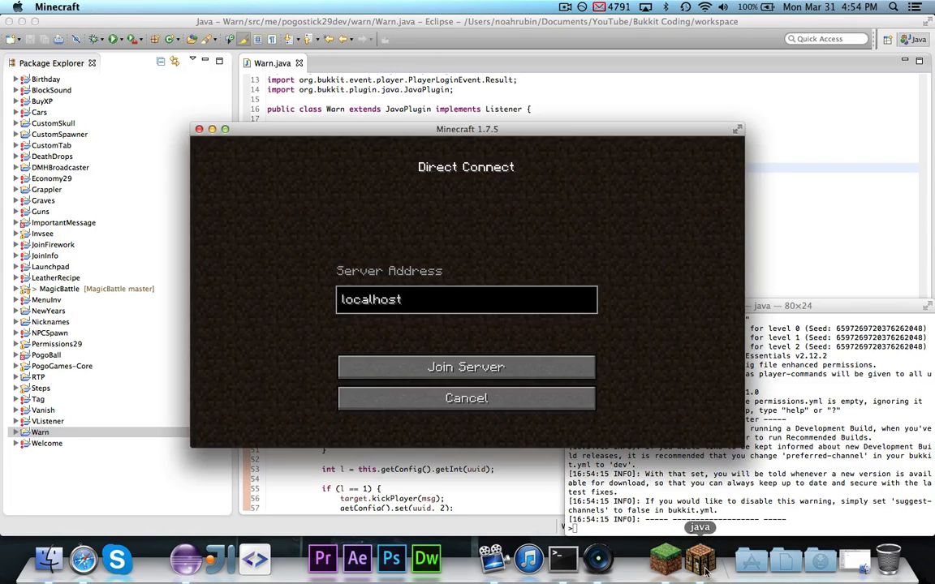
pyautogui.click(465, 367)
pyautogui.write('warn')
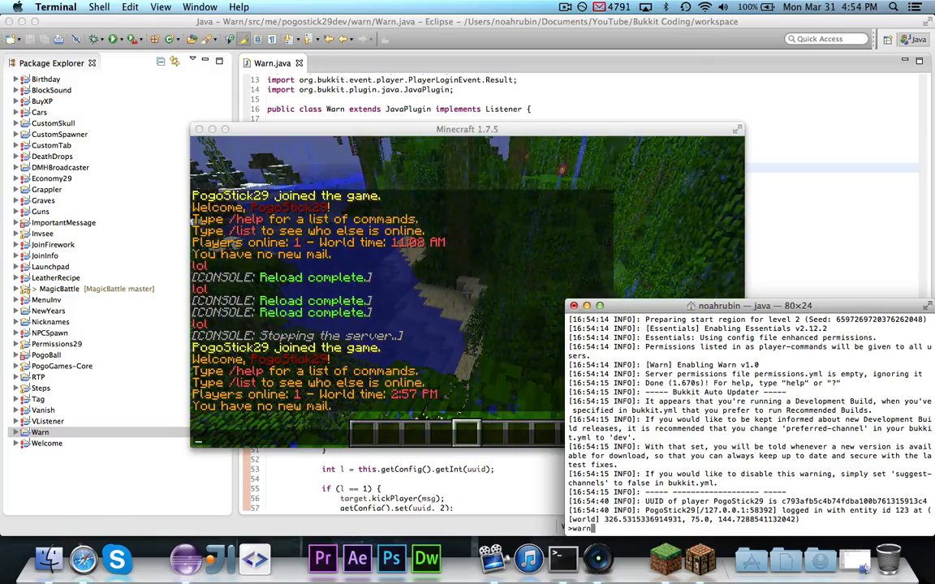
pyautogui.write('PogoStick29')
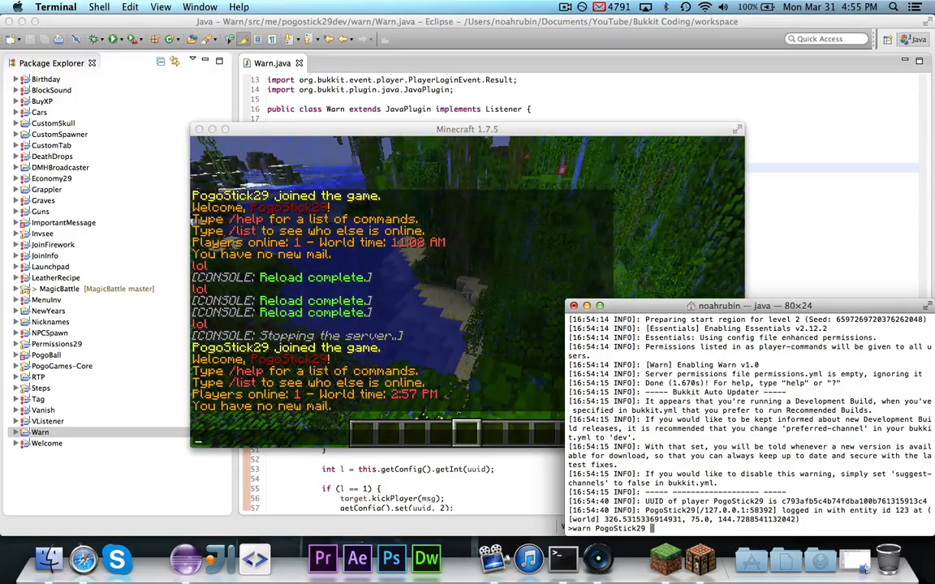
pyautogui.write('You are too cool.')
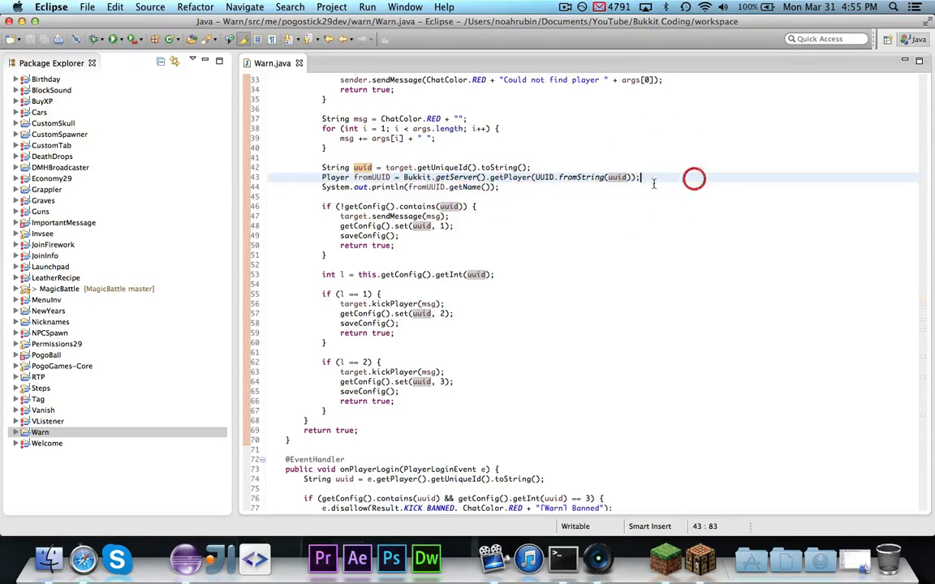
# Comment out the fromUUID debug line and re-export the project, overwriting the existing Warn.jar.
pyautogui.press('Cmd+/')
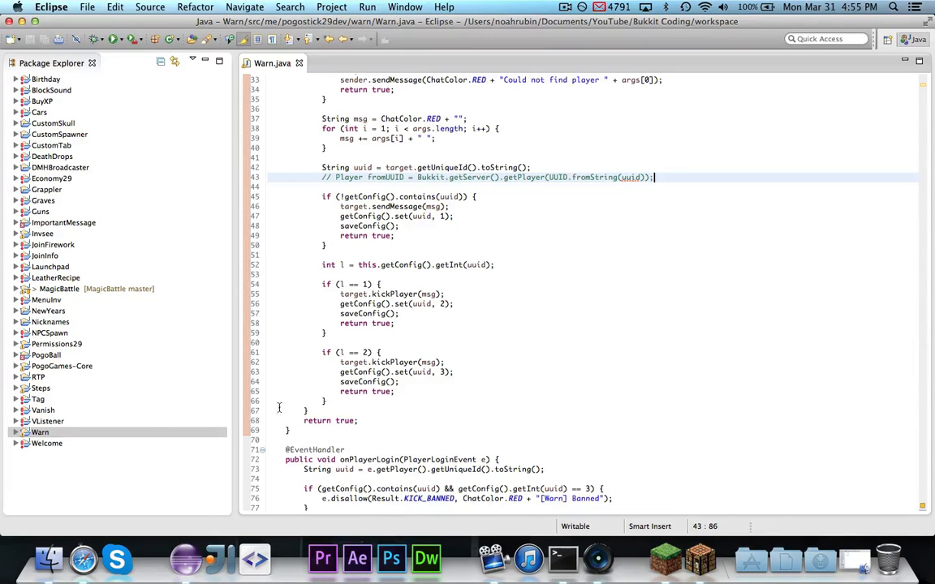
pyautogui.rightClick(39, 431)
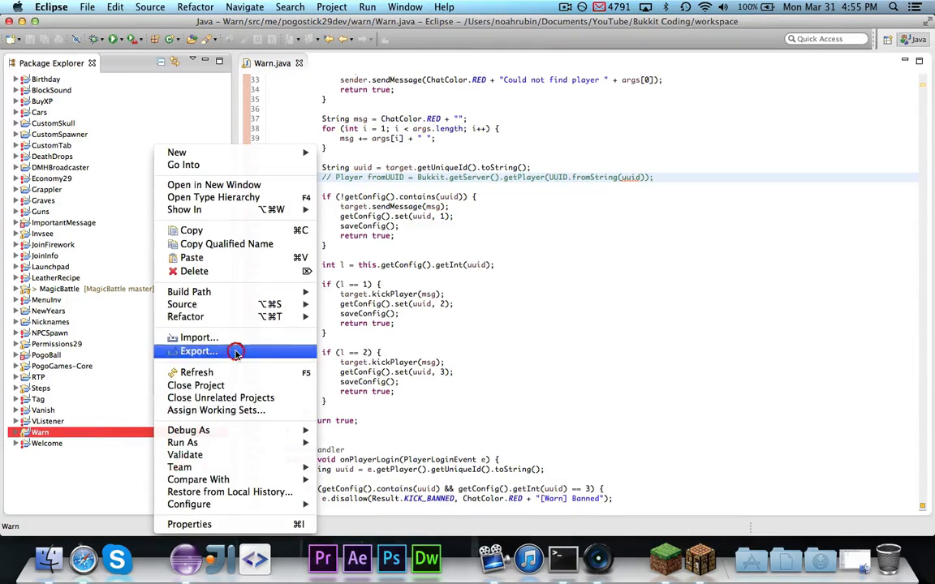
pyautogui.click(199, 351)
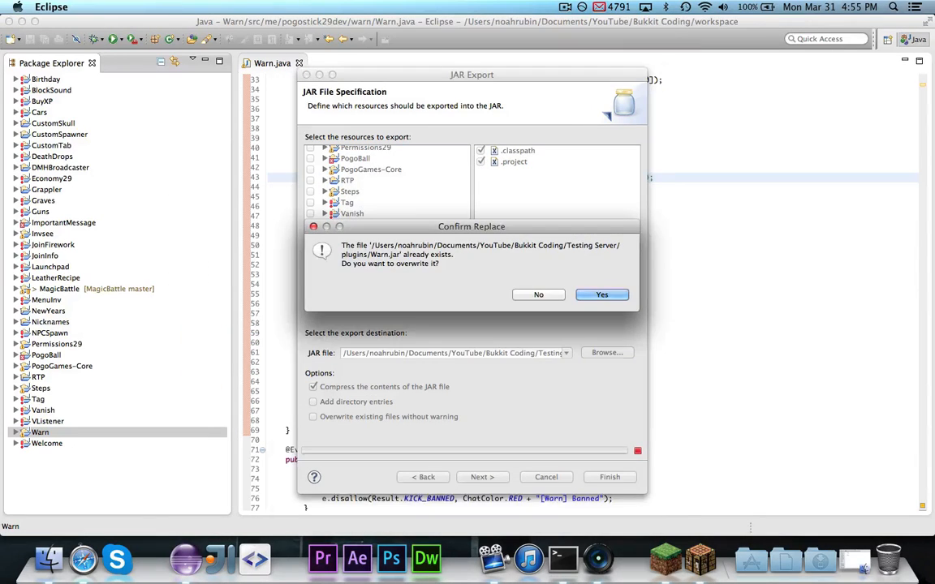
pyautogui.click(602, 295)
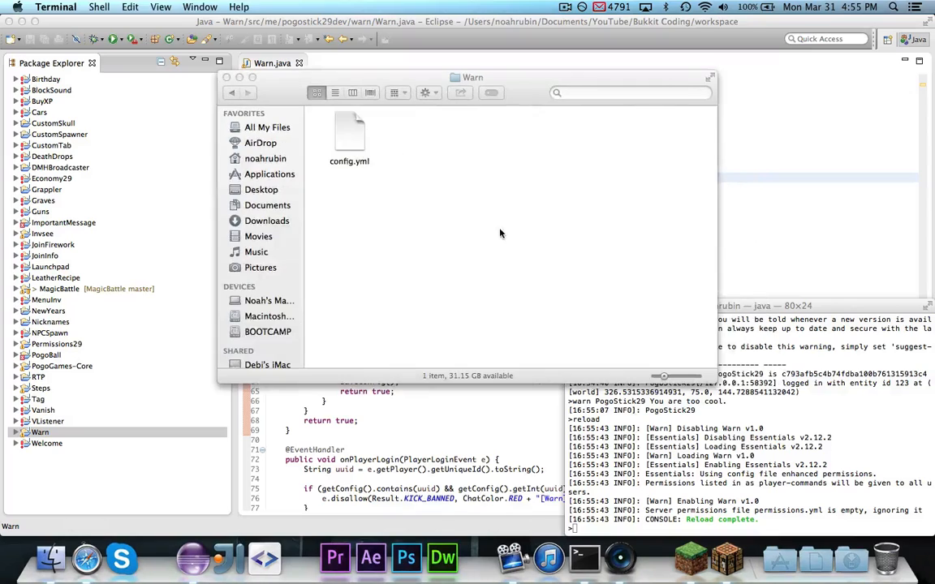
# View config.yml in plugins/Warn to confirm the player's UUID is stored at warn level 1.
pyautogui.doubleClick(349, 129)
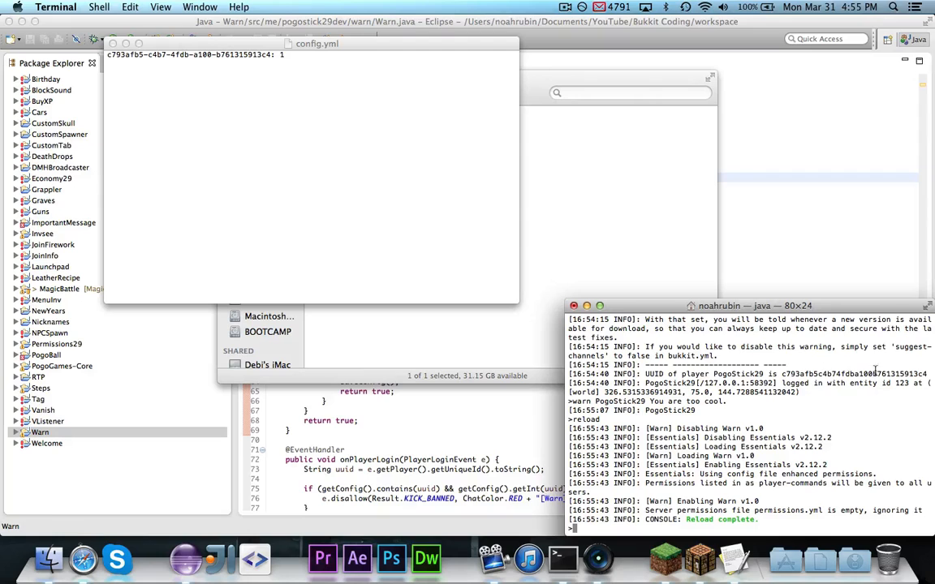
pyautogui.click(323, 137)
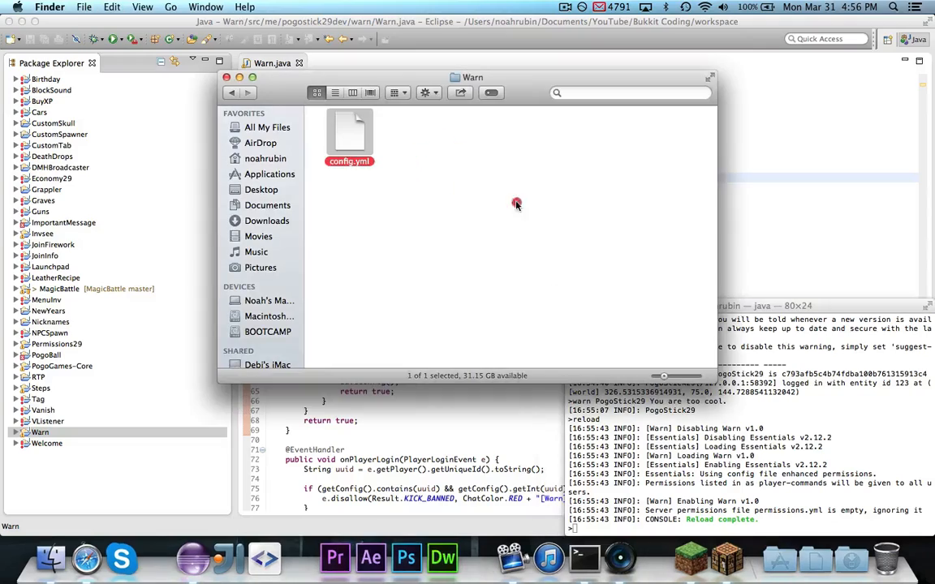
pyautogui.click(720, 559)
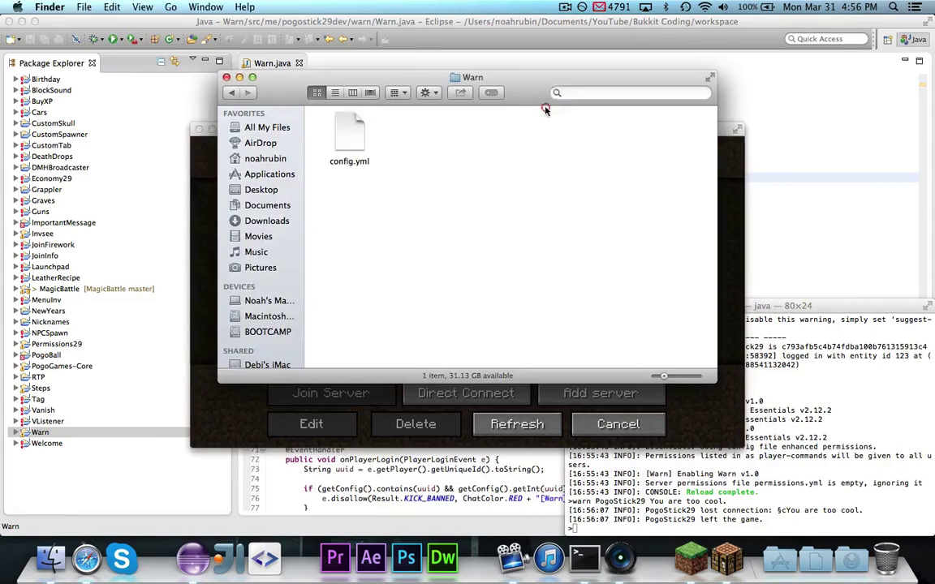
# See the join refused with '[Warn] Banned', then rejoin localhost after clearing warnings.
pyautogui.doubleClick(349, 130)
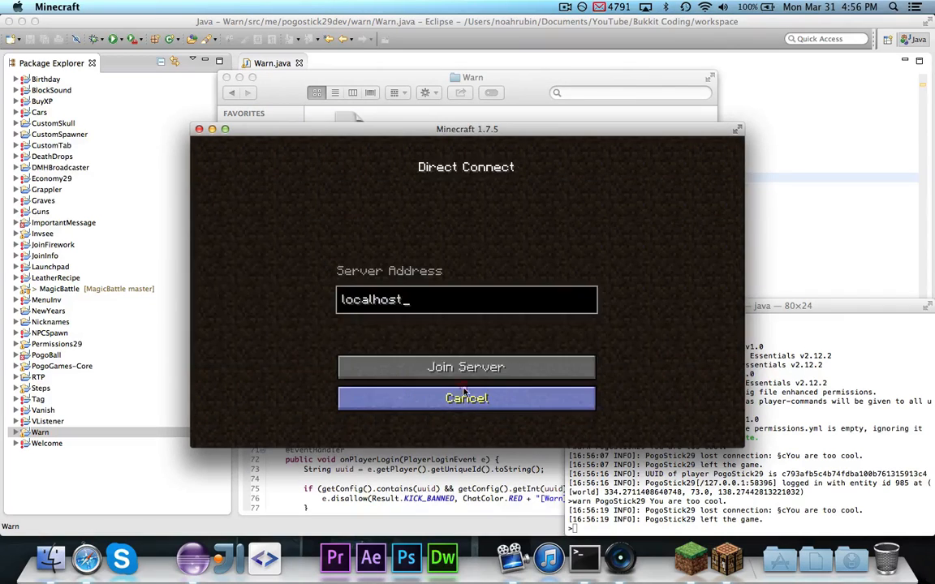
pyautogui.click(466, 367)
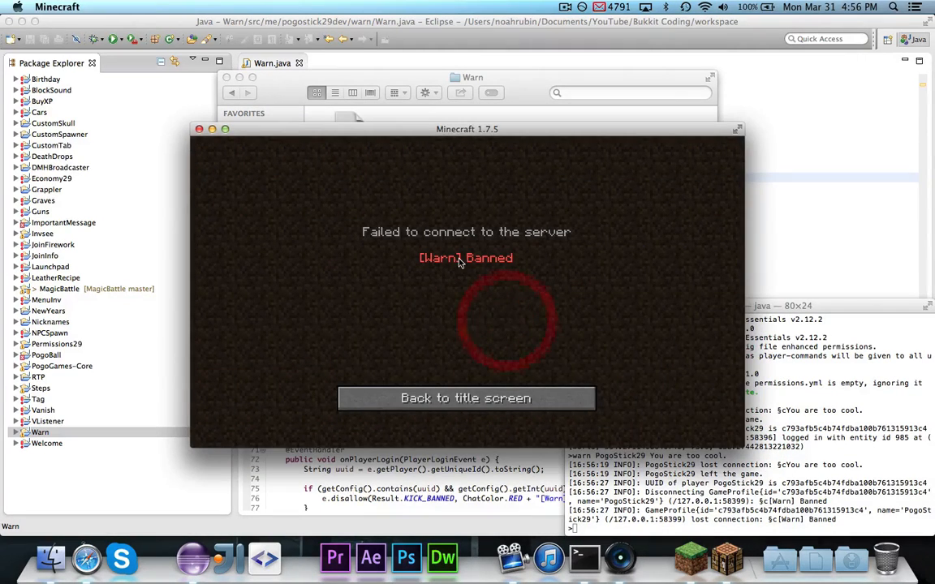
pyautogui.moveTo(510, 275)
pyautogui.write('re;')
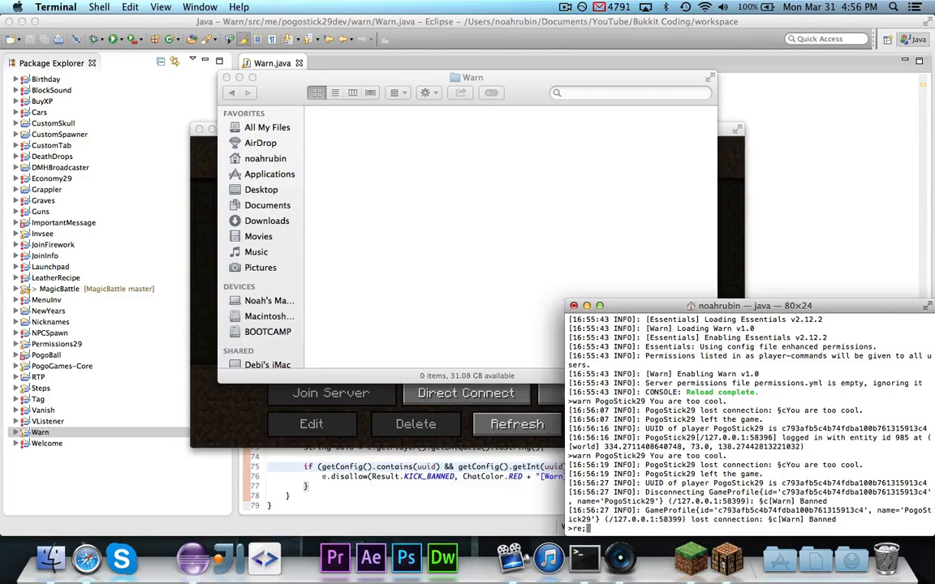
pyautogui.click(466, 394)
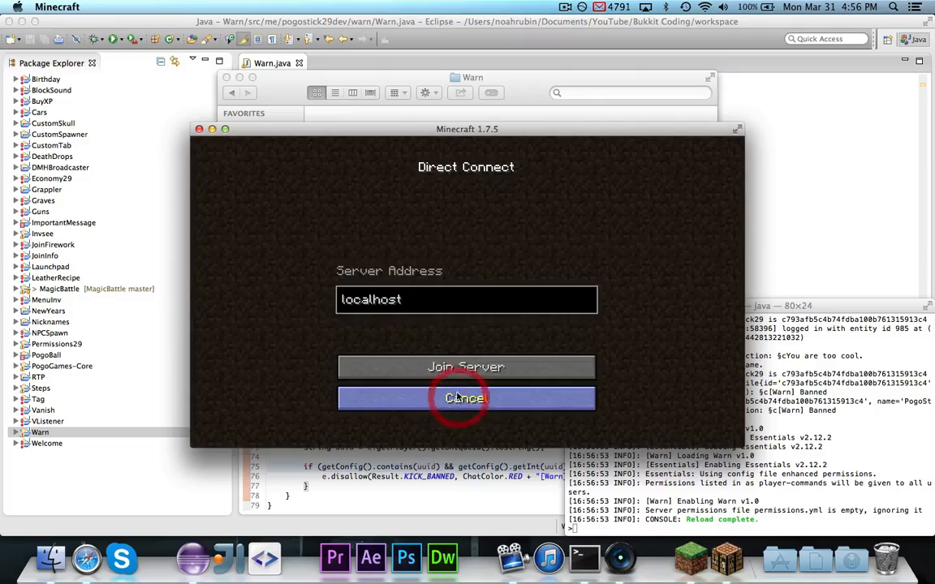
pyautogui.click(466, 366)
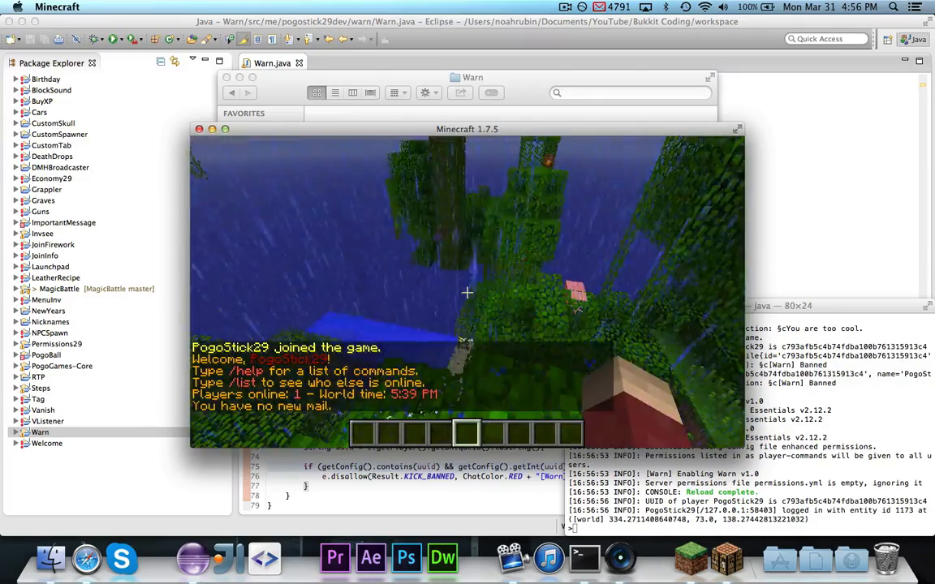